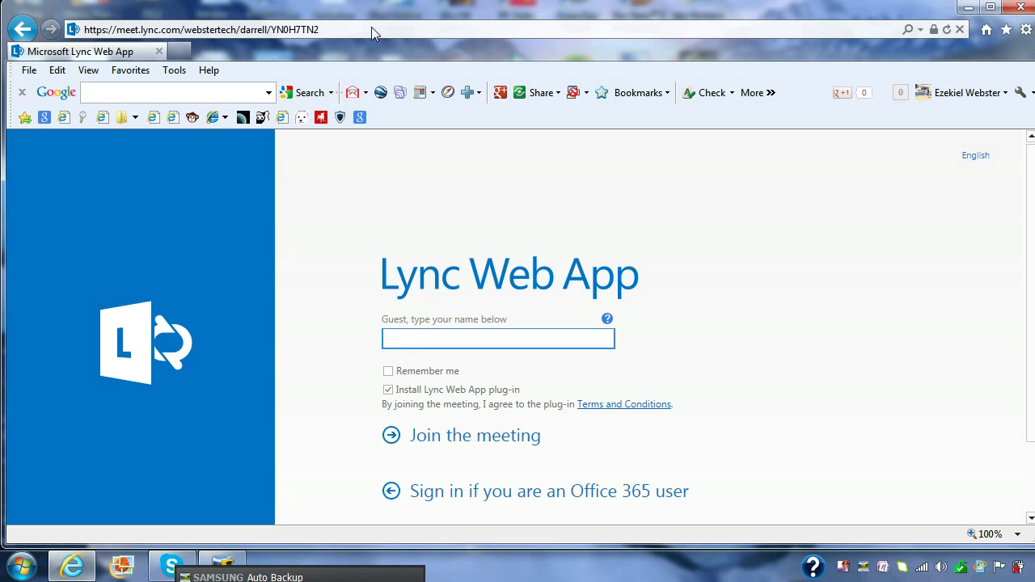
mouse_move(893, 311)
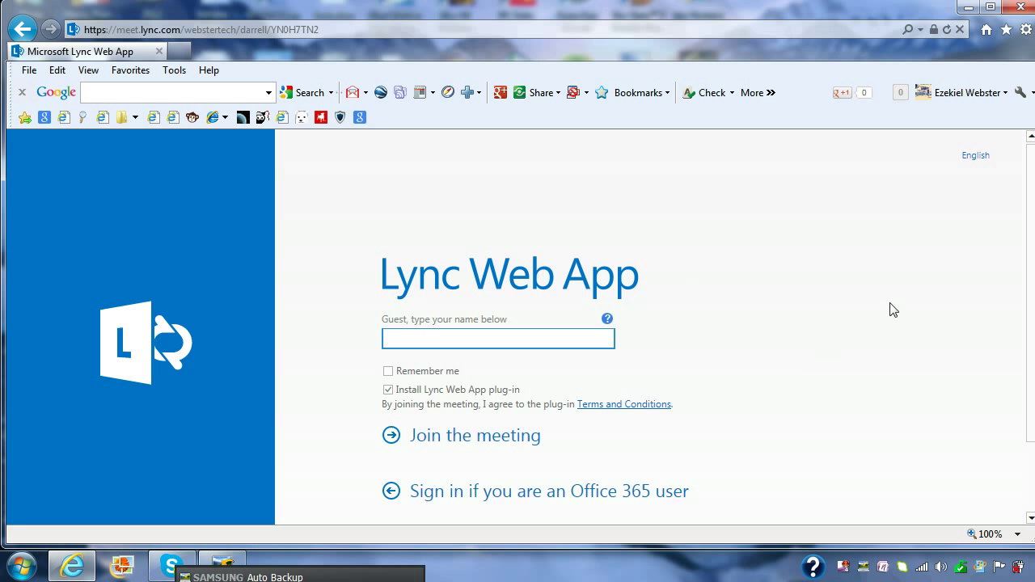
Enter the guest name D in the 'Guest, type your name below' box.
scroll("down", 3)
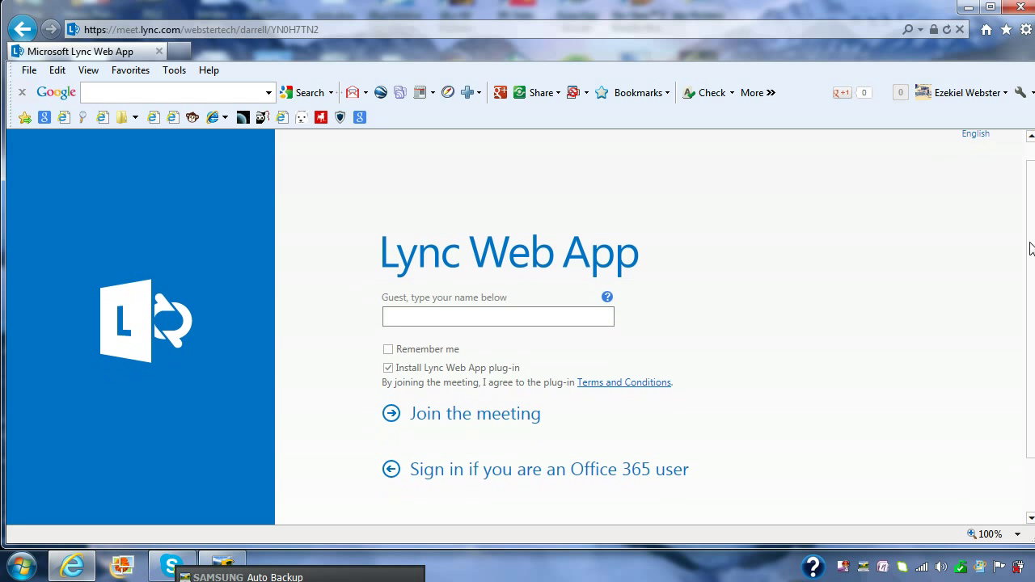
type("D")
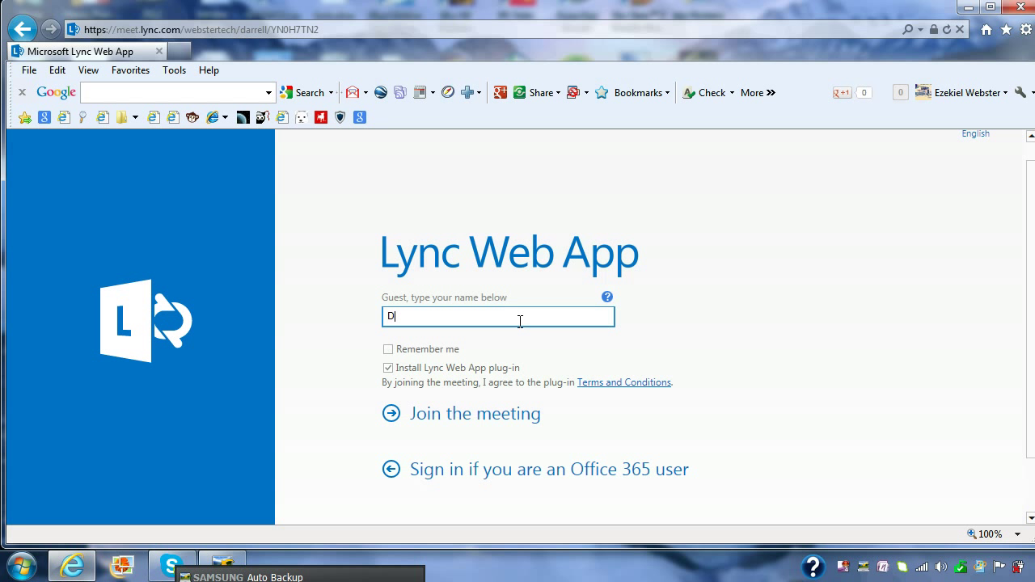
mouse_move(488, 416)
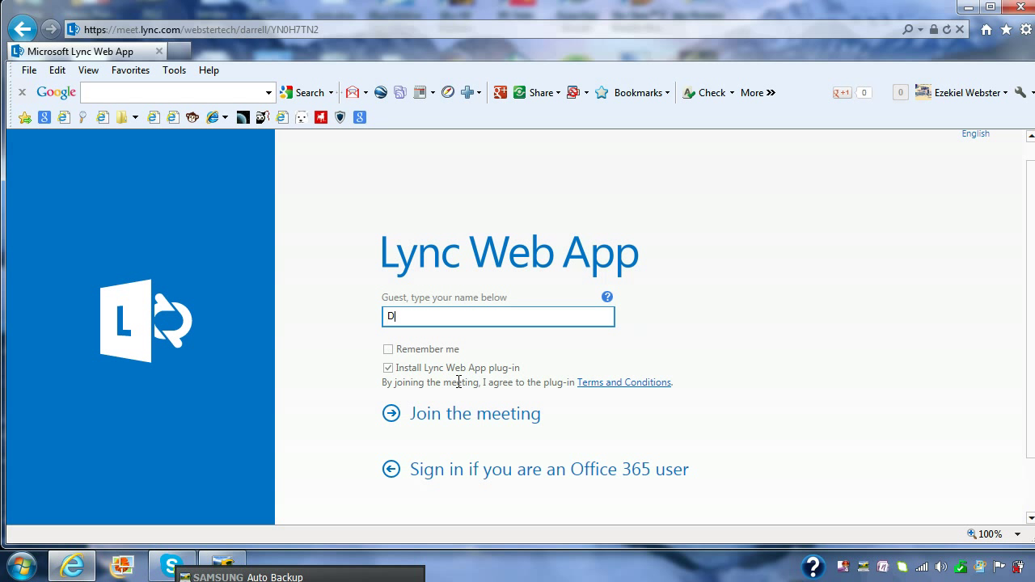
mouse_move(552, 369)
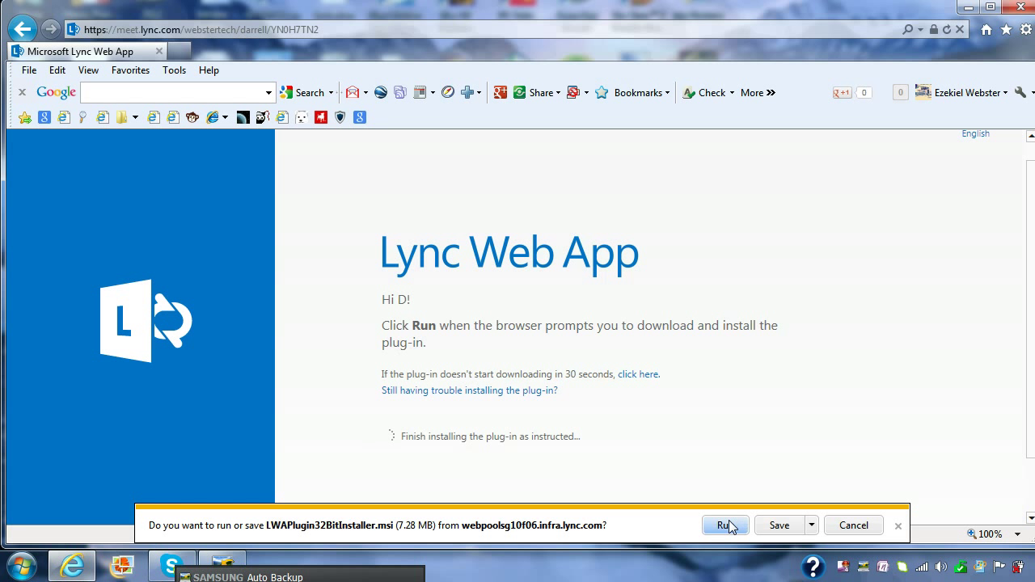
Run the downloaded Lync Web App plug-in installer from the browser's download bar.
left_click(721, 524)
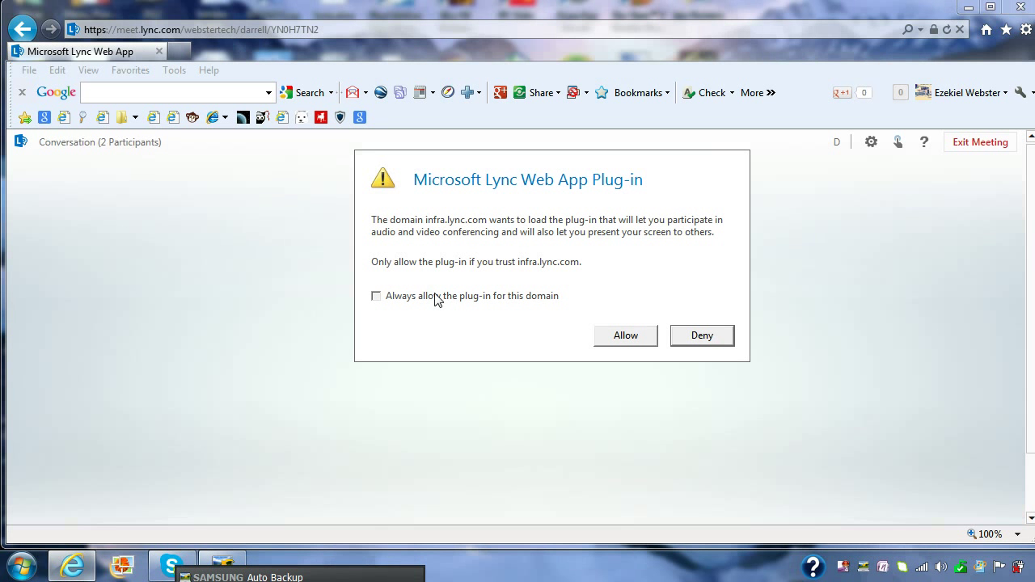
Always allow the plug-in for this domain, load it, and grant it Windows Firewall access.
left_click(375, 296)
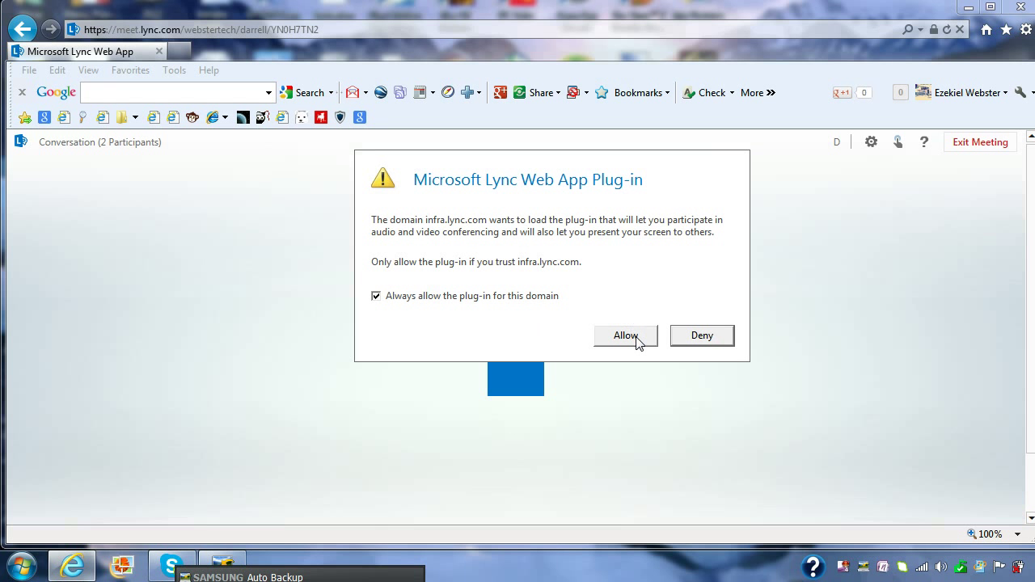
left_click(624, 335)
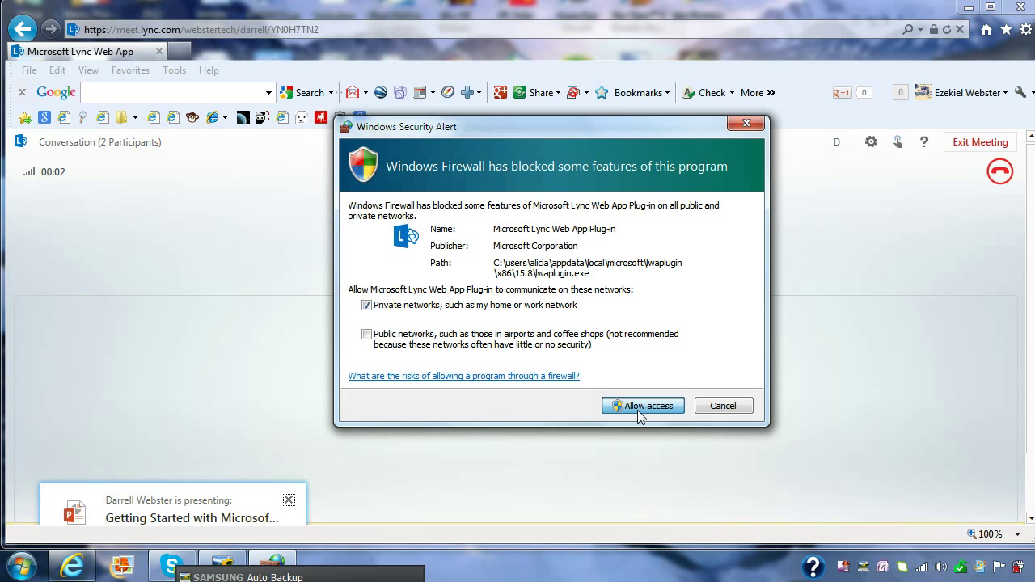
left_click(642, 404)
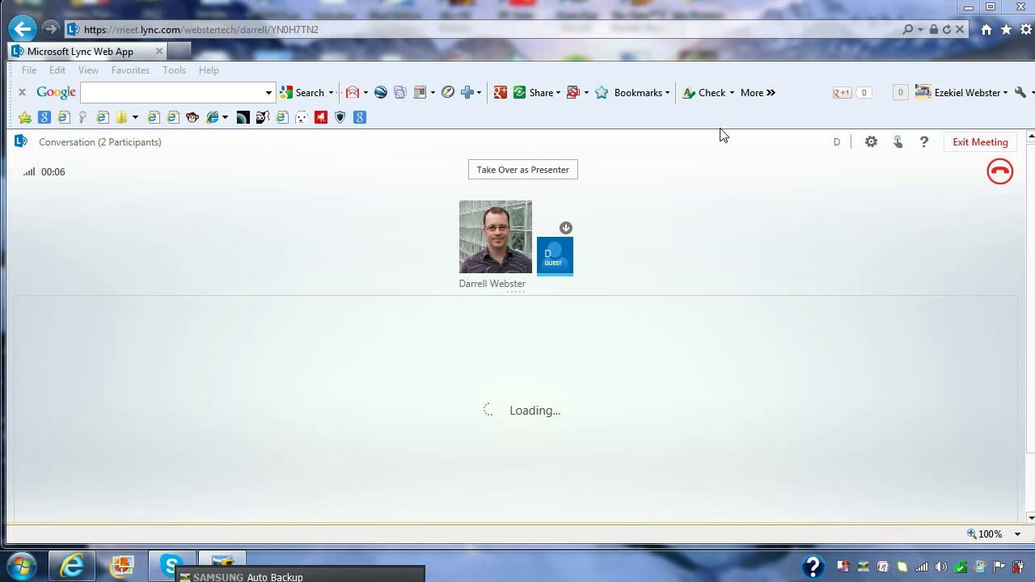
mouse_move(734, 136)
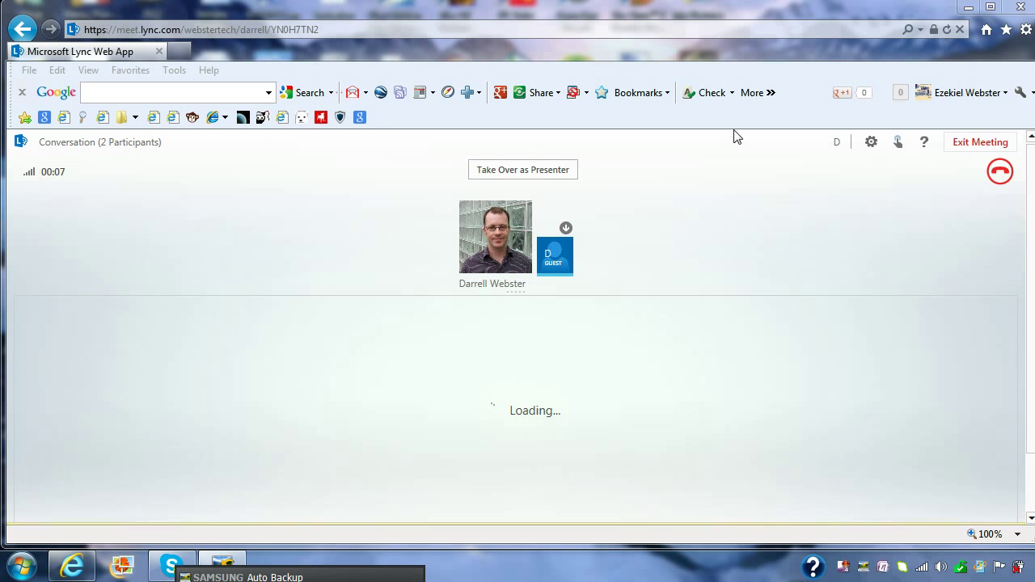
mouse_move(1025, 238)
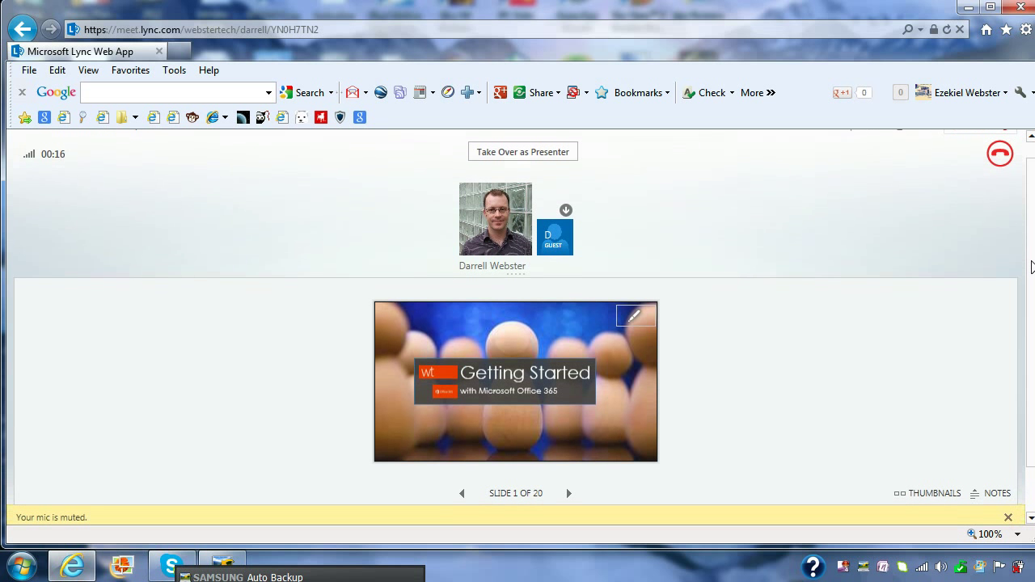
Let the shared Getting Started deck load to slide 1 of 20.
scroll("down", 3)
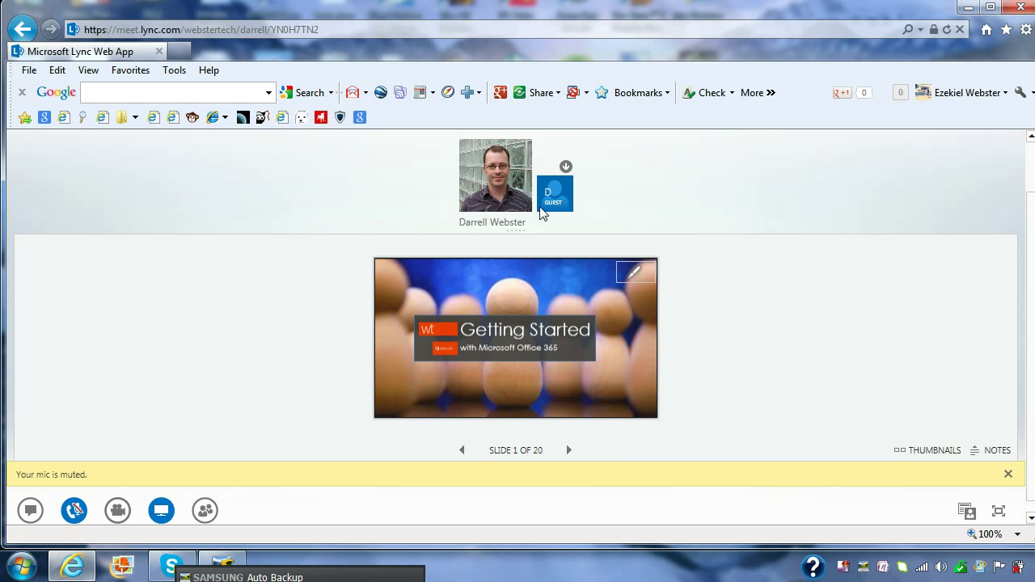
mouse_move(698, 259)
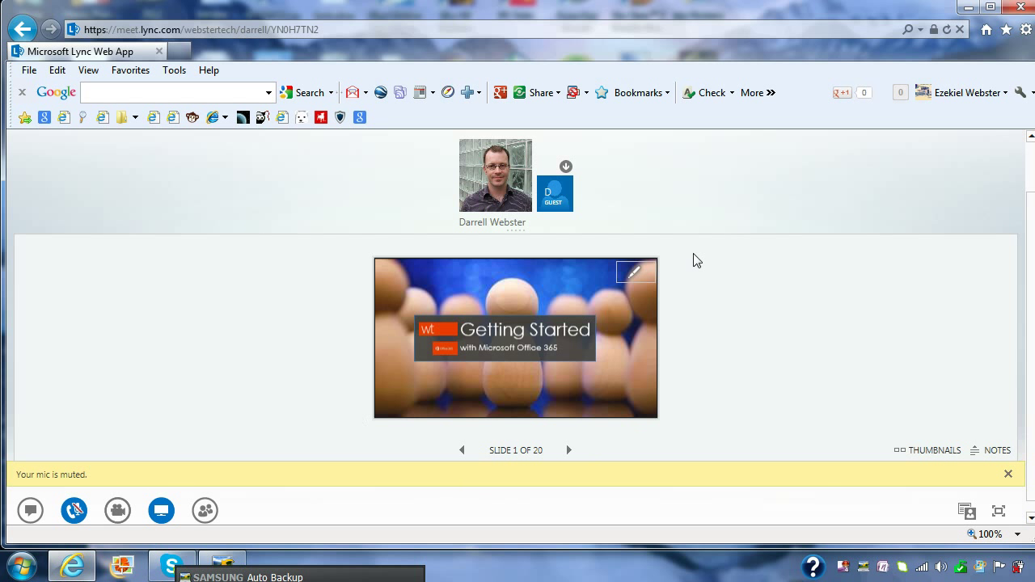
mouse_move(710, 205)
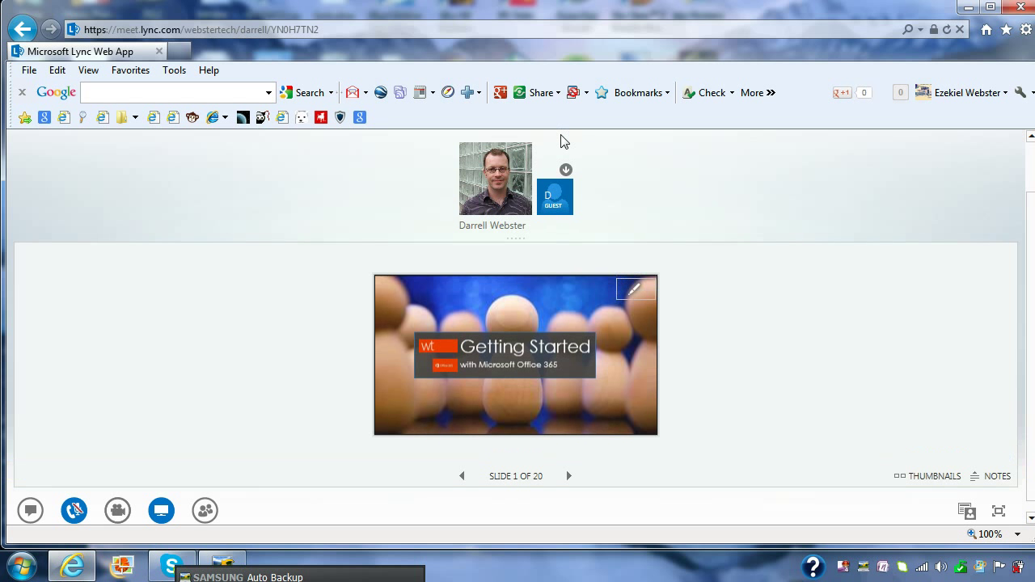
mouse_move(764, 298)
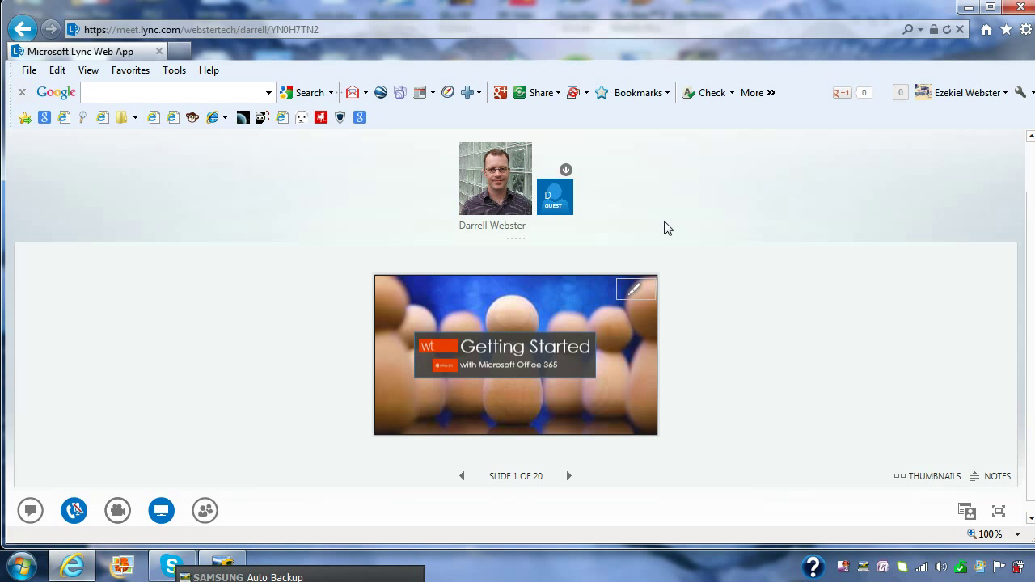
mouse_move(678, 217)
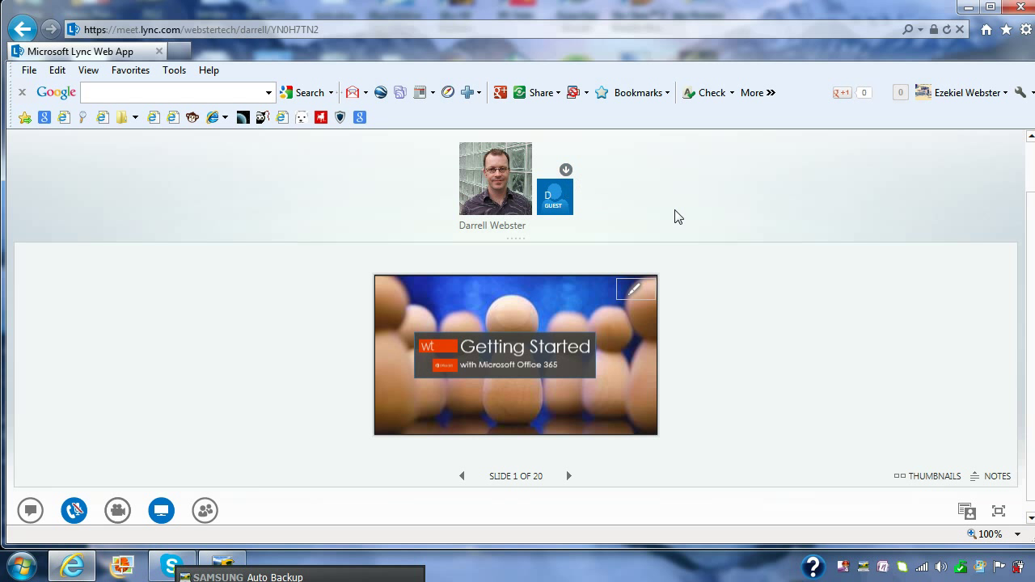
mouse_move(932, 419)
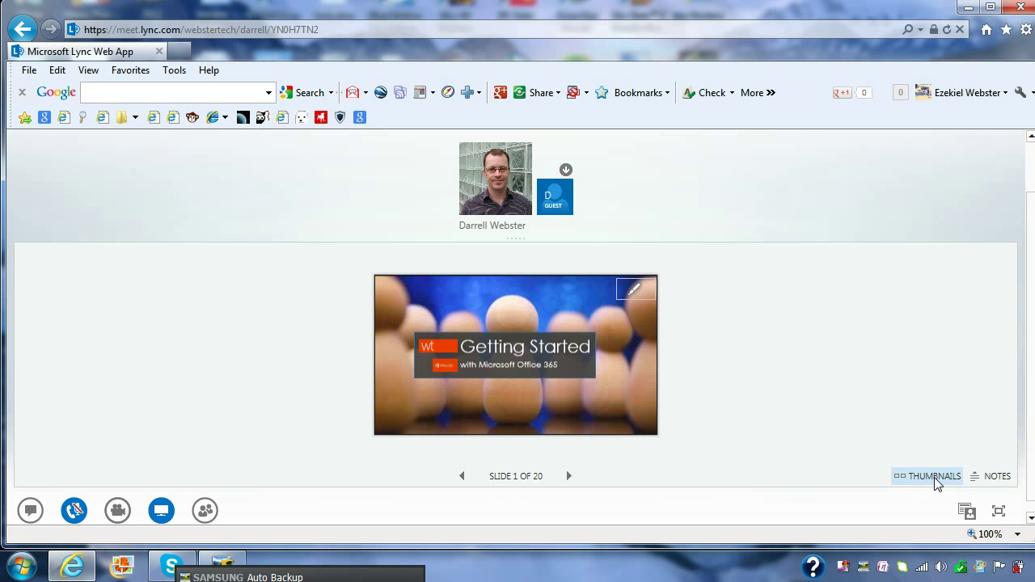
mouse_move(968, 511)
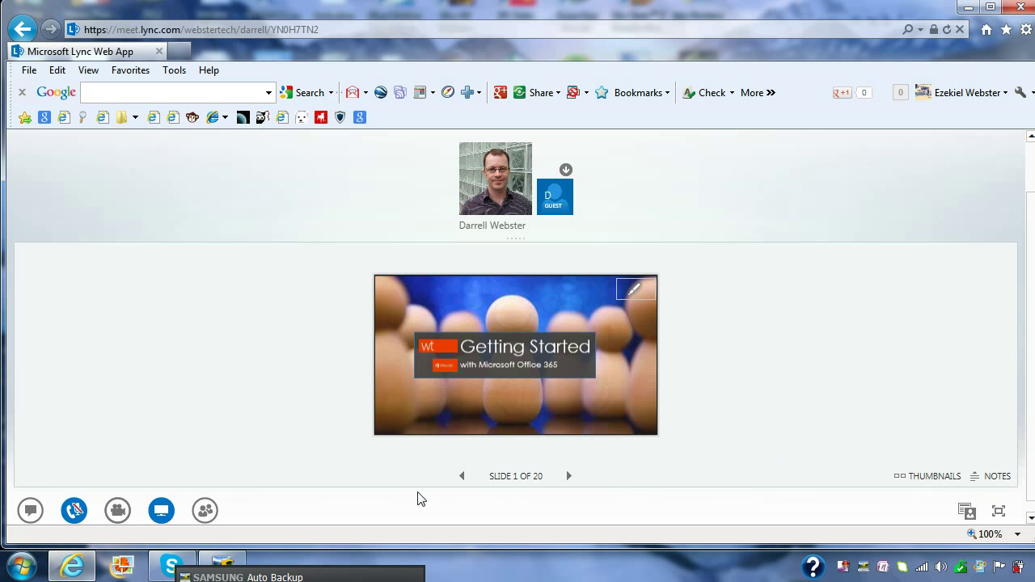
mouse_move(45, 474)
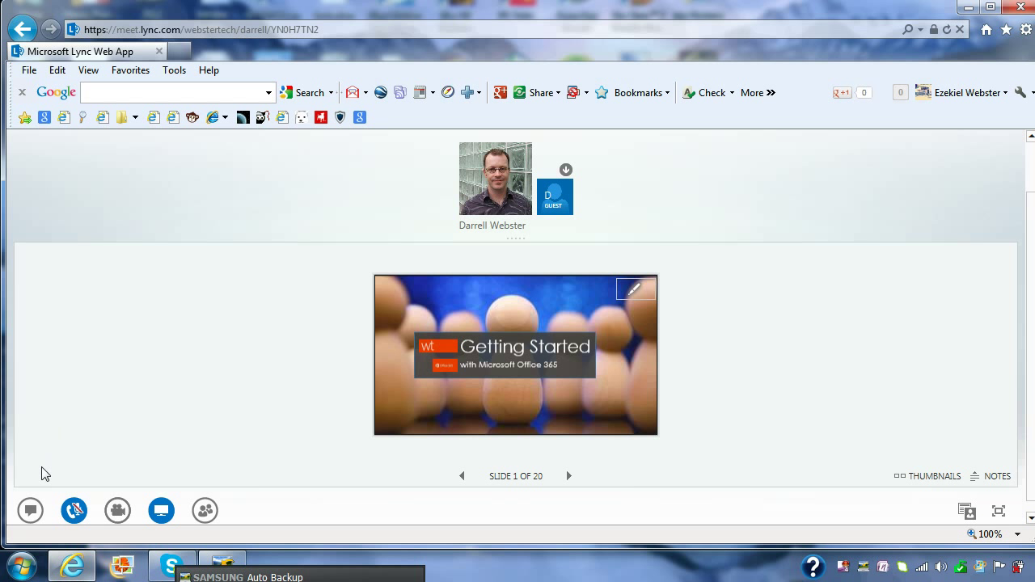
Dock the chat pane, send the message Hi, and preview the guest's own webcam video.
left_click(29, 511)
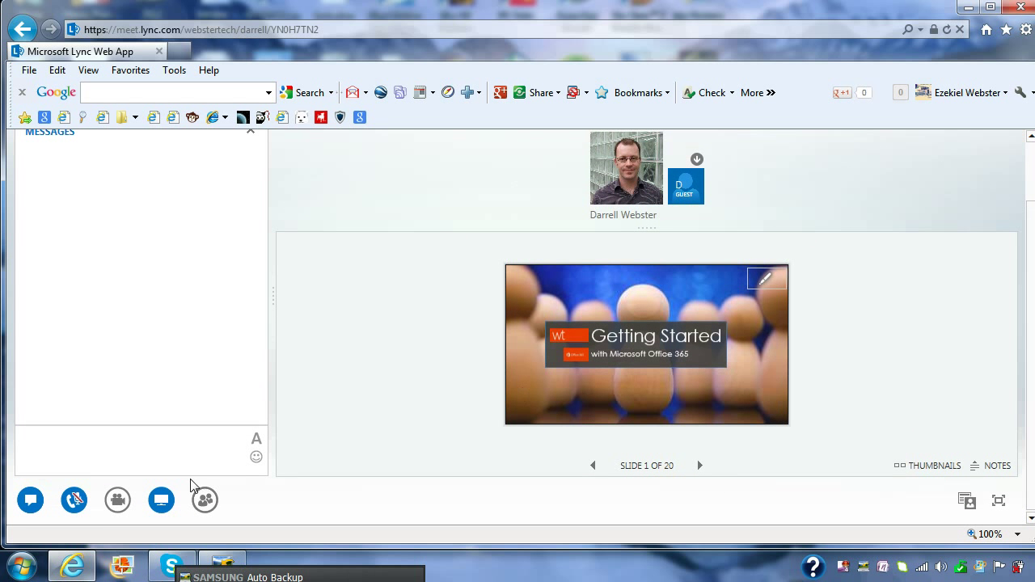
type("Hi")
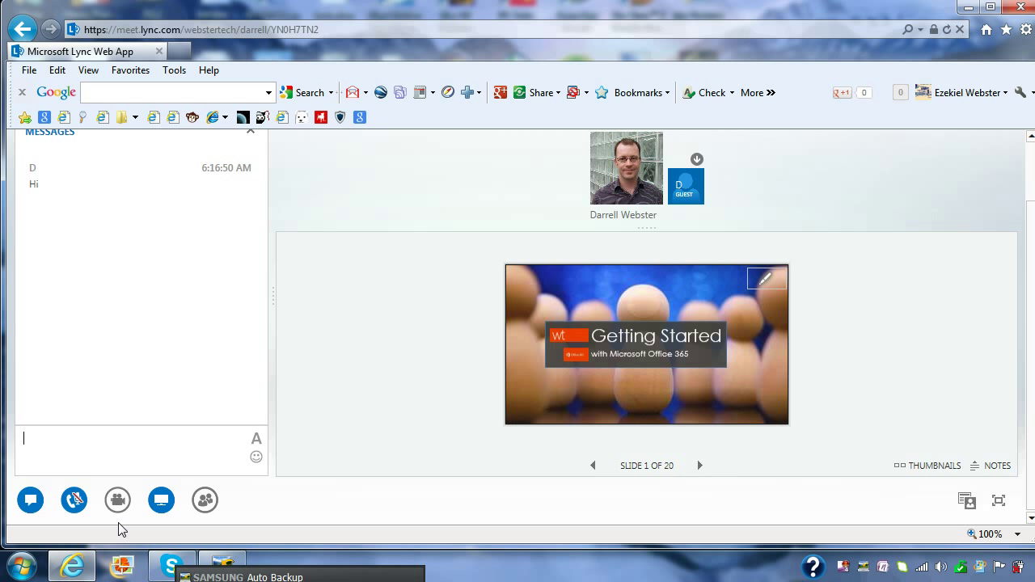
left_click(116, 500)
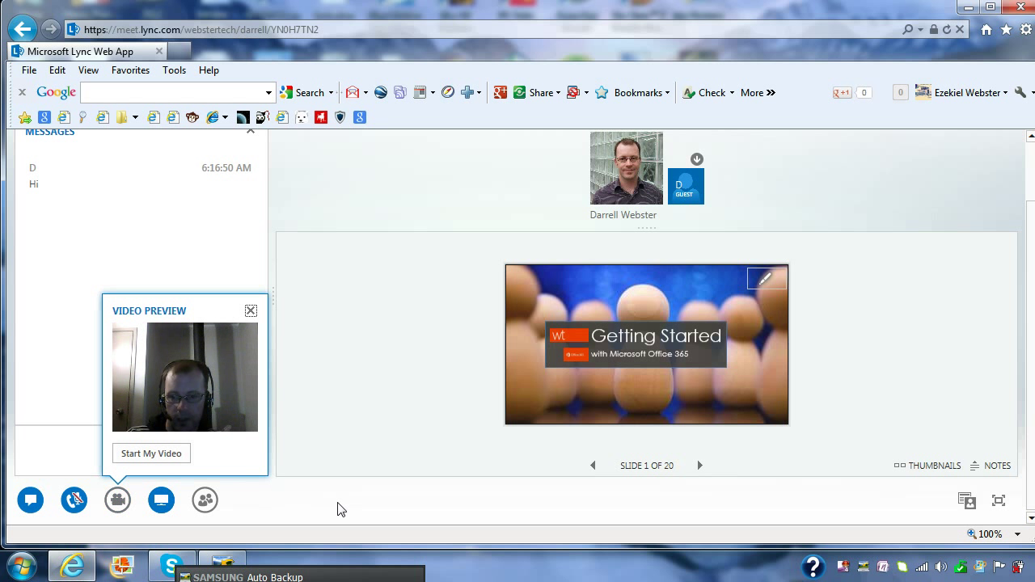
mouse_move(346, 498)
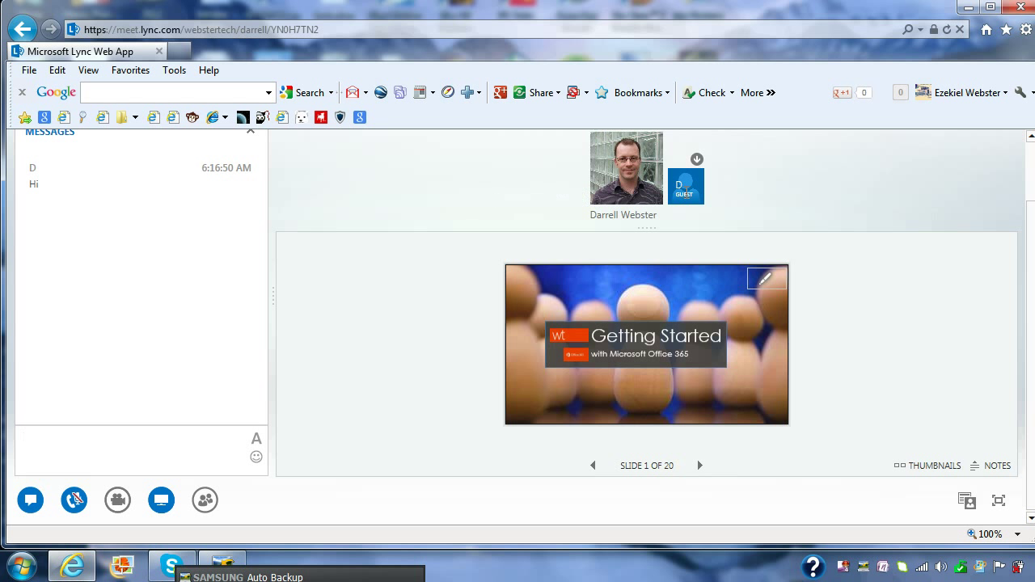
mouse_move(279, 516)
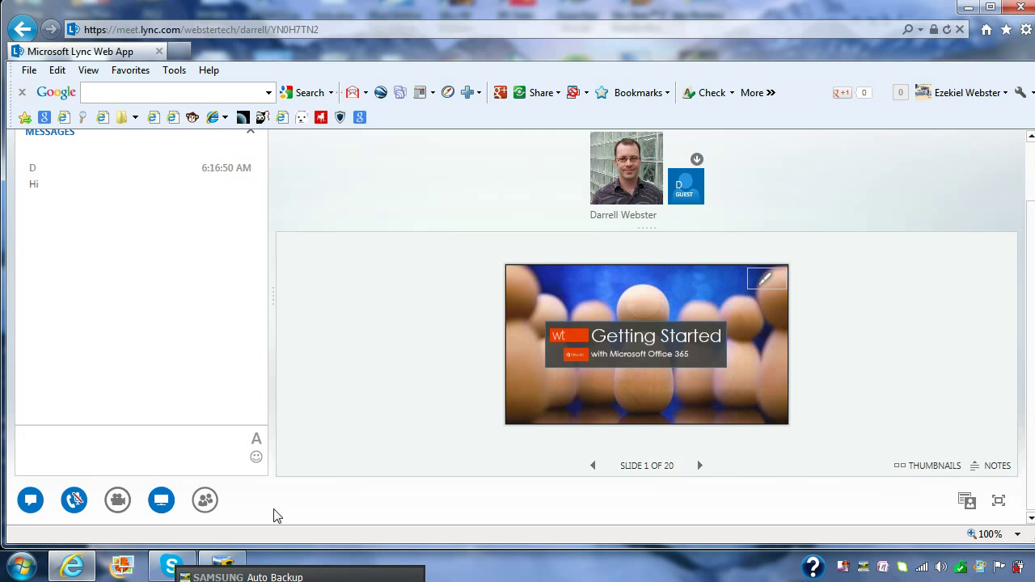
Dock the two-presenter participants list above the chat pane on the left.
left_click(204, 498)
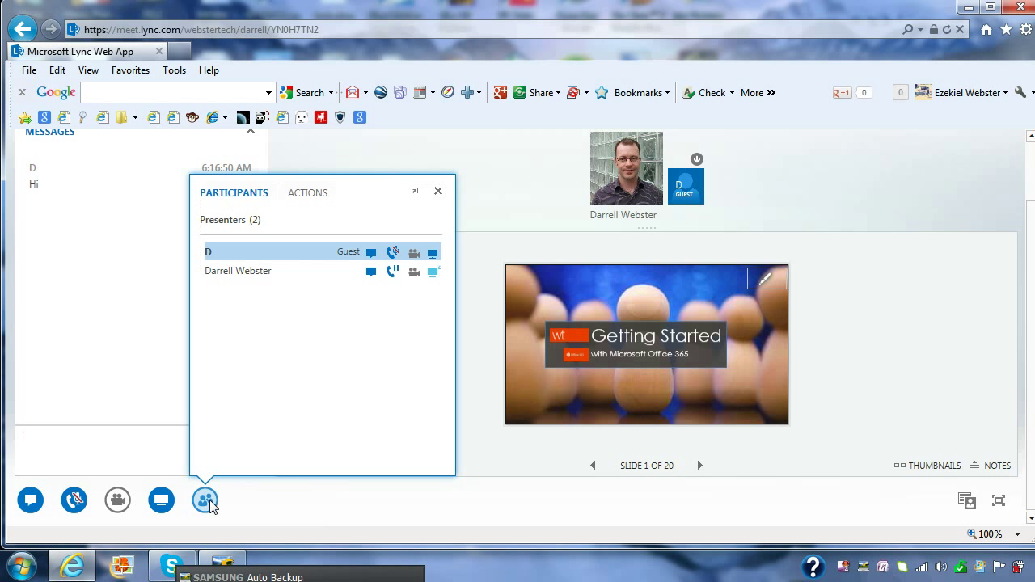
mouse_move(162, 500)
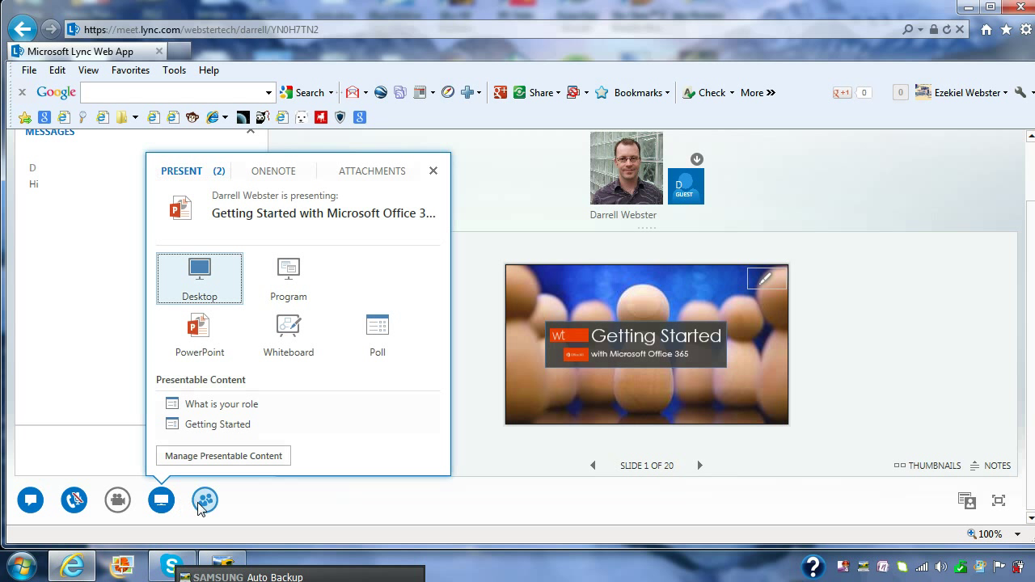
left_click(204, 500)
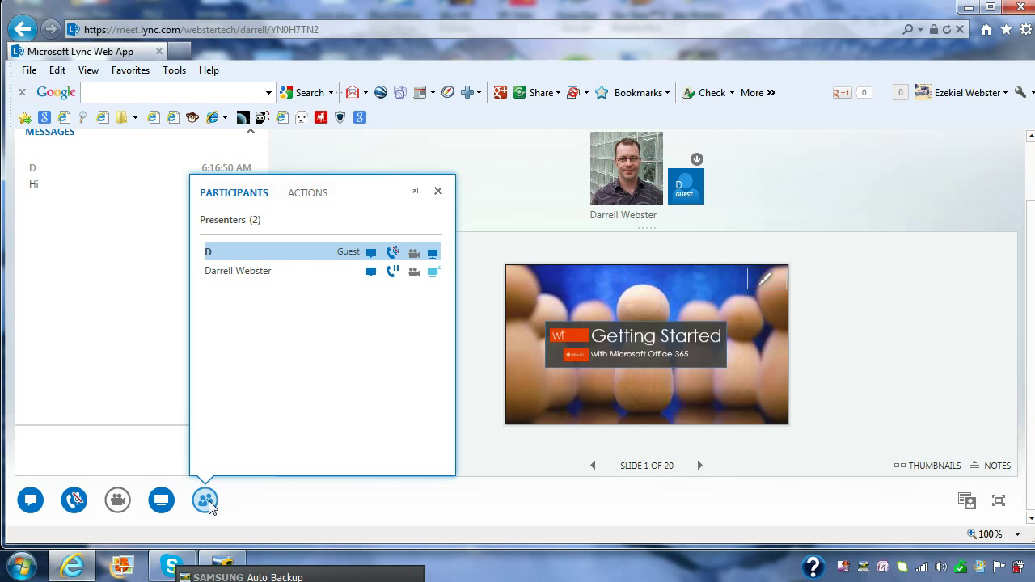
left_click(204, 500)
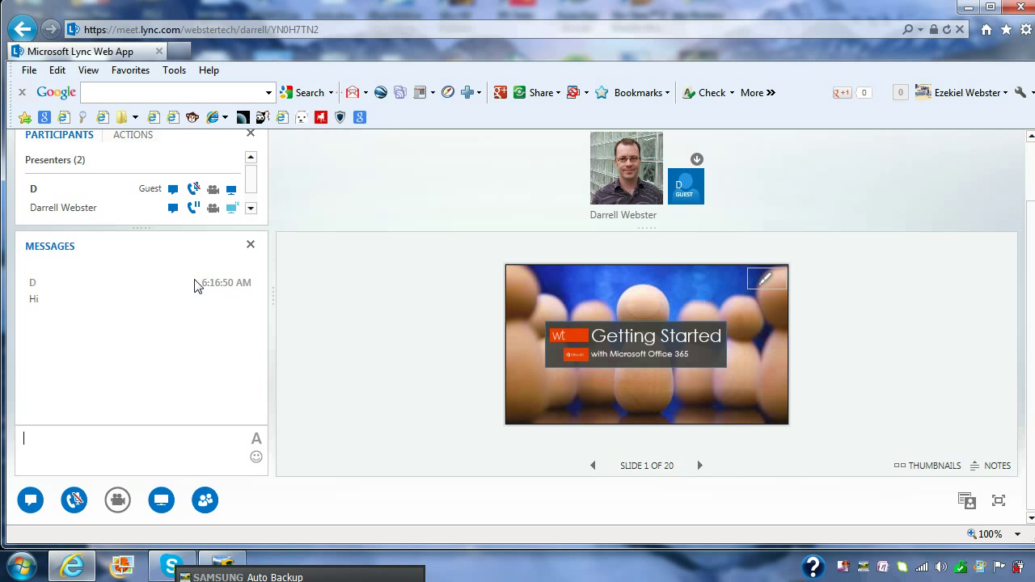
mouse_move(346, 381)
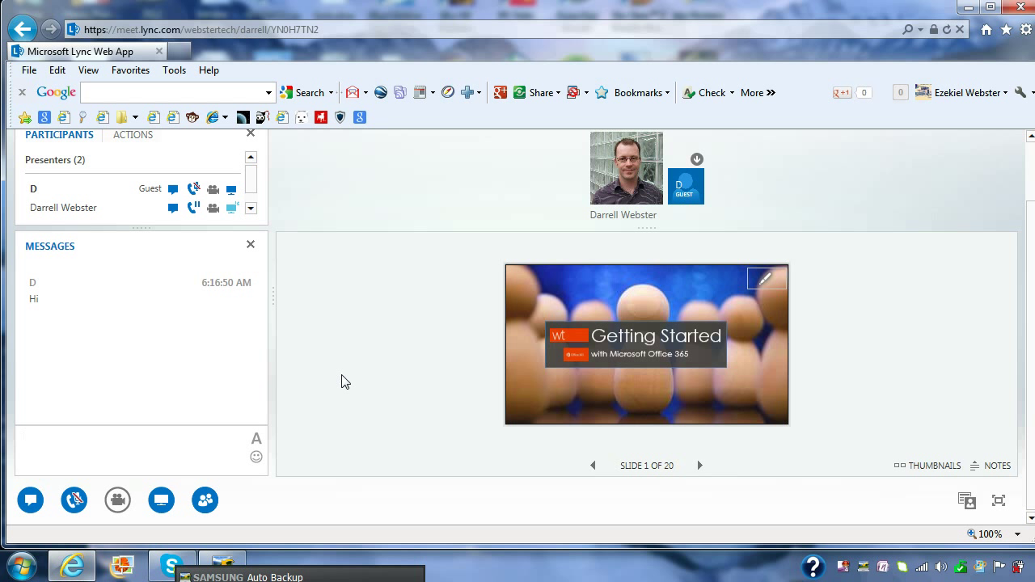
mouse_move(371, 362)
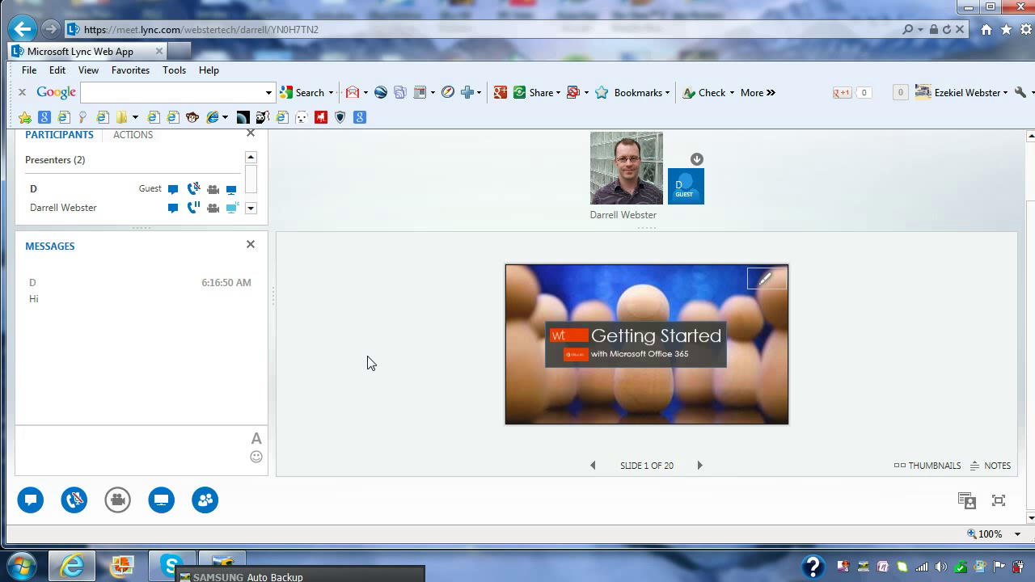
mouse_move(815, 452)
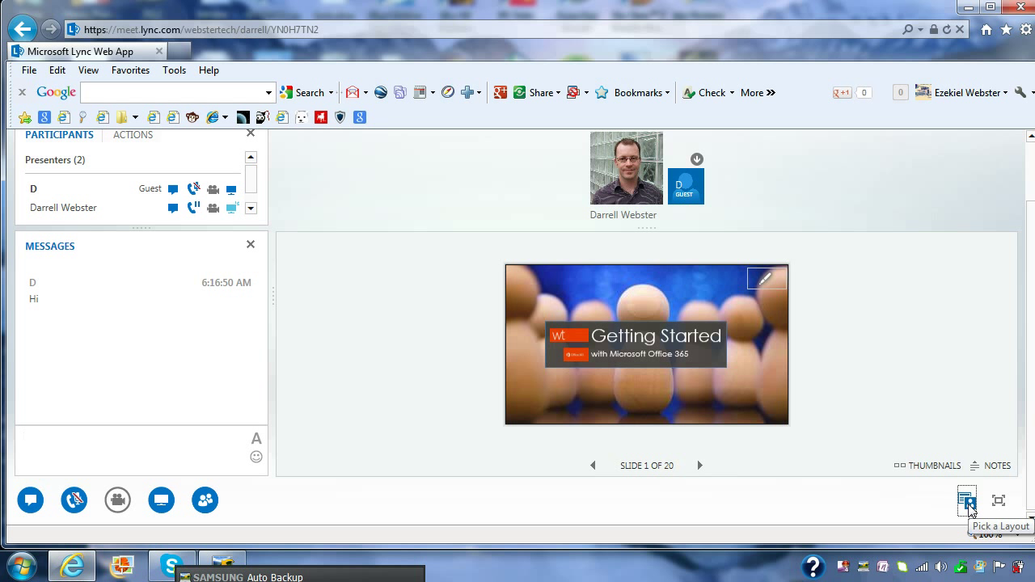
Switch the meeting layout to Presentation View, enlarging the slide without participant photos.
left_click(967, 500)
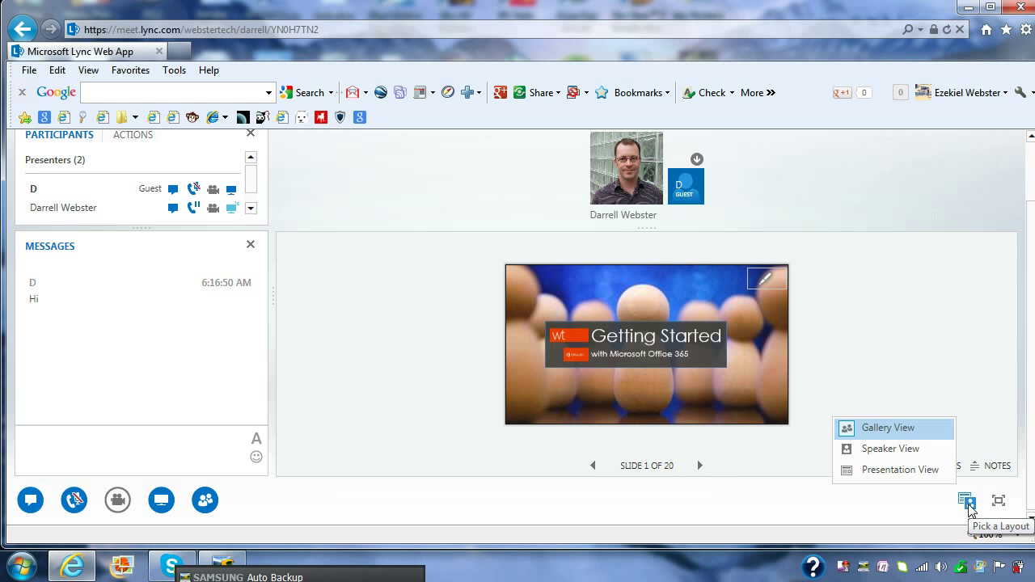
mouse_move(954, 501)
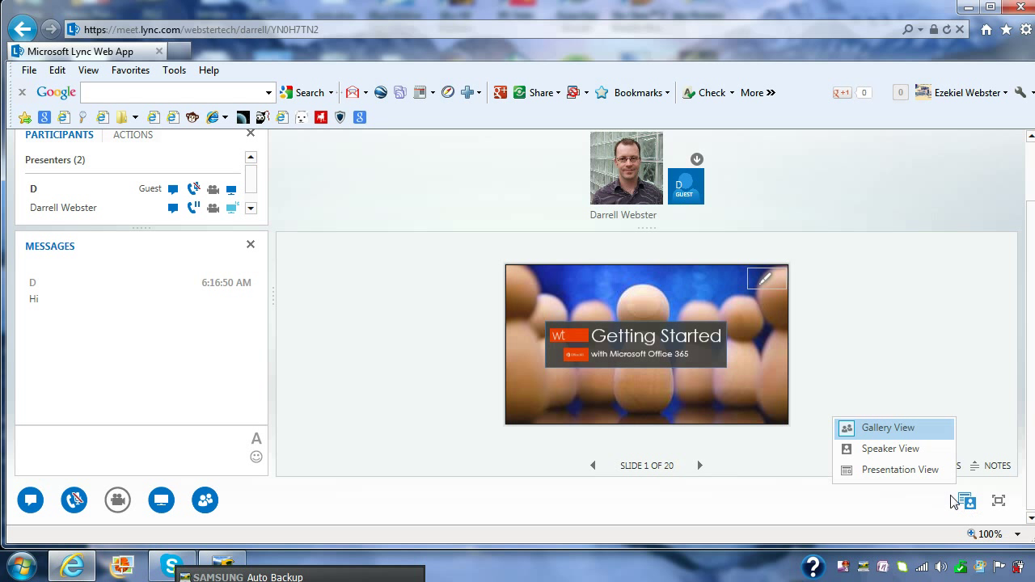
mouse_move(900, 469)
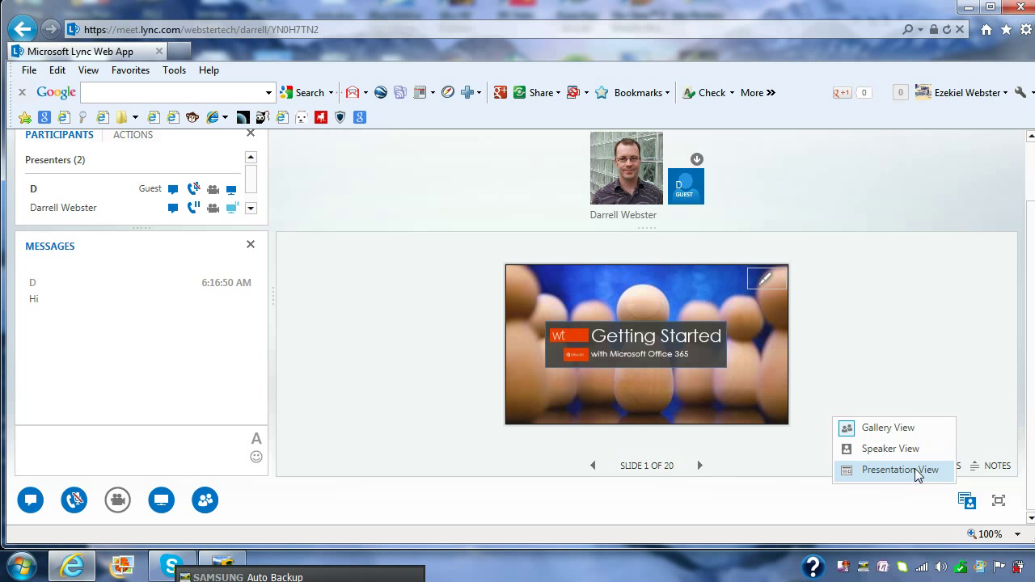
left_click(900, 469)
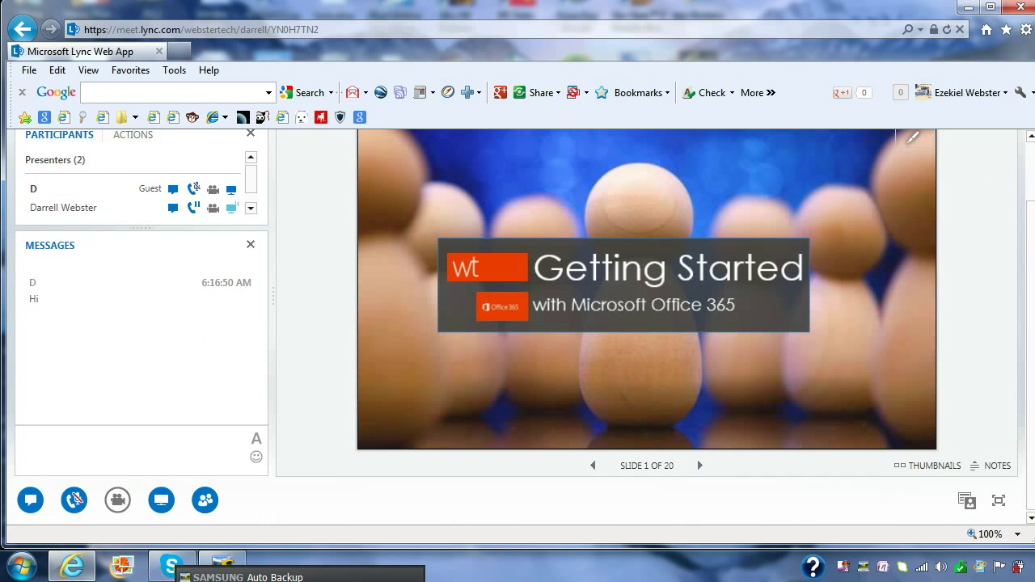
mouse_move(1000, 500)
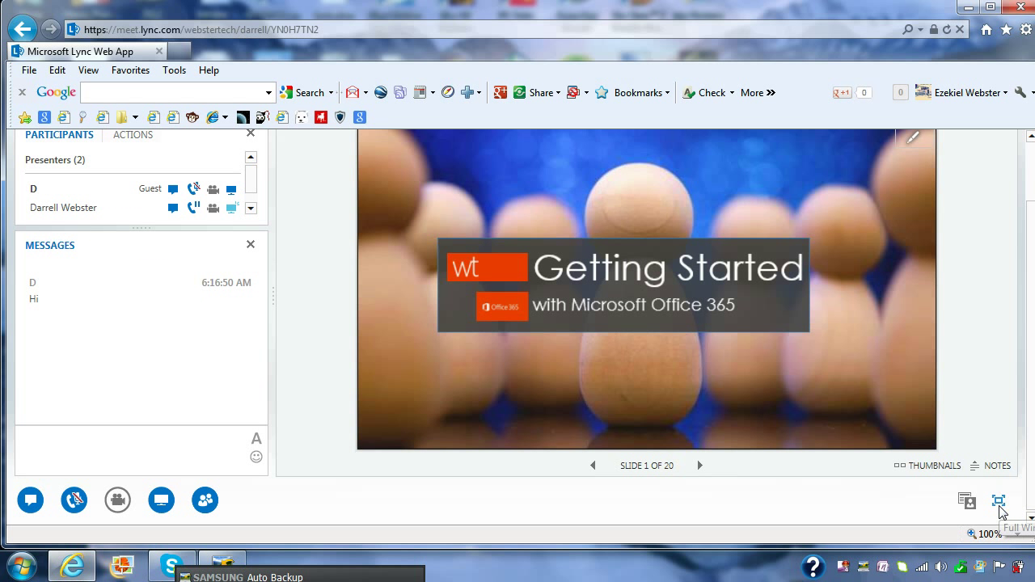
Expand the meeting to full window and put the browser into F11 full-screen mode.
left_click(1001, 502)
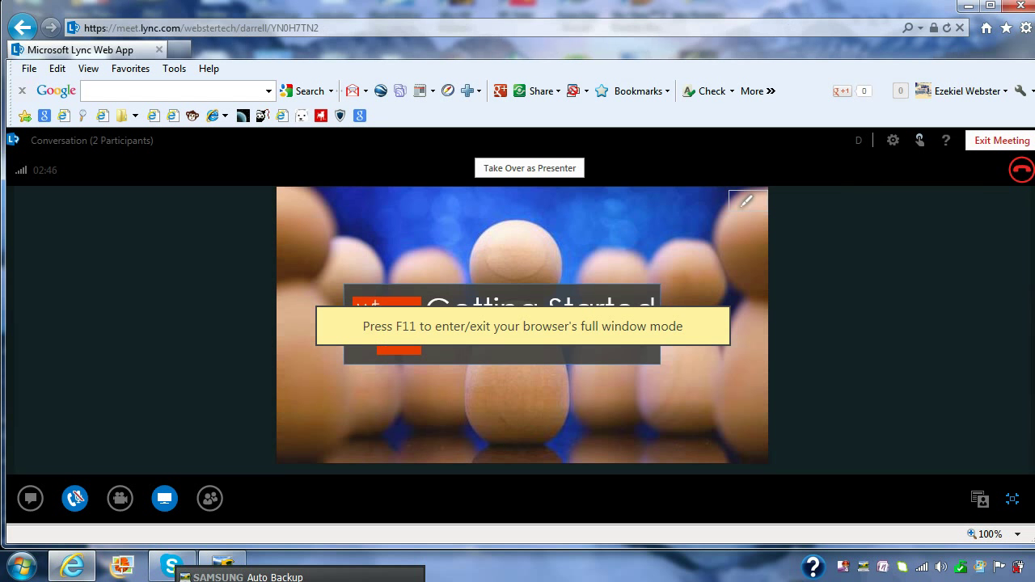
key("f11")
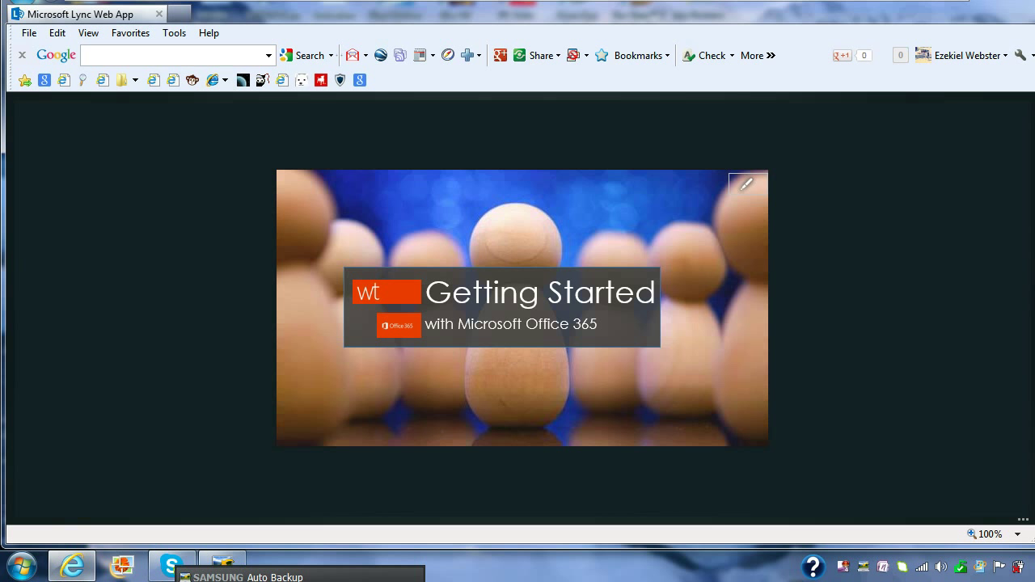
mouse_move(223, 430)
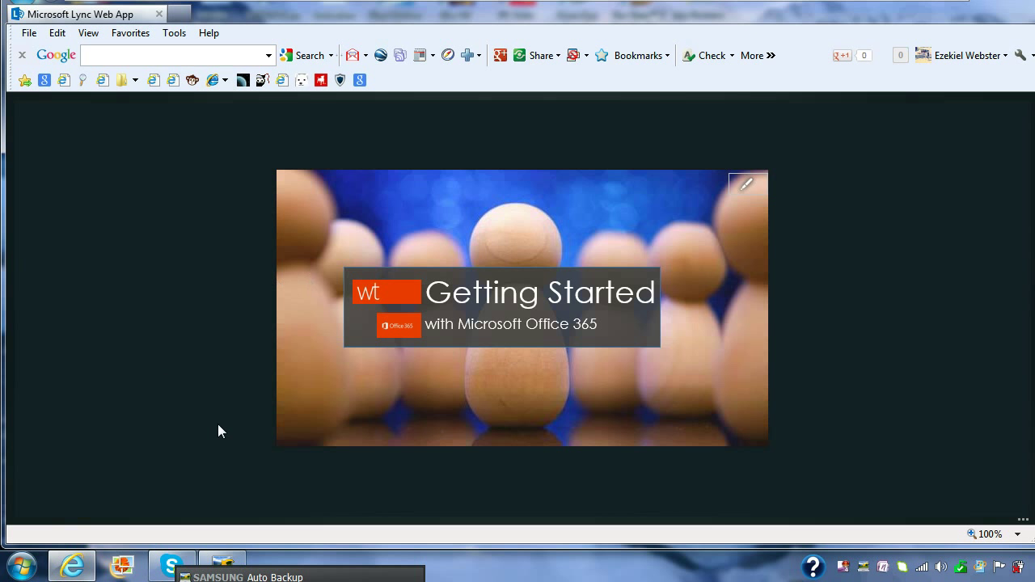
mouse_move(1027, 531)
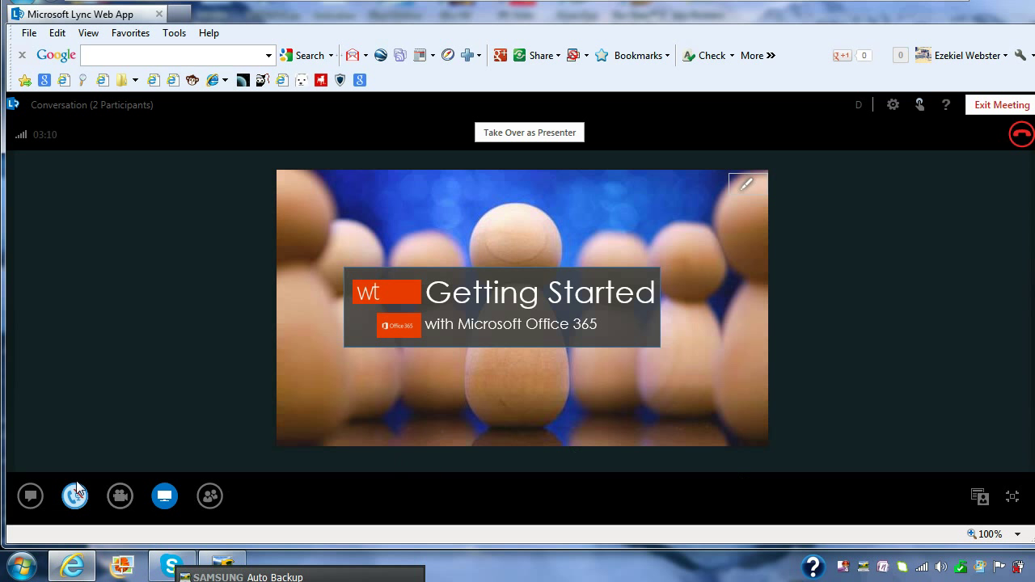
Reopen the chat pane and participants list beside the enlarged slide.
left_click(29, 495)
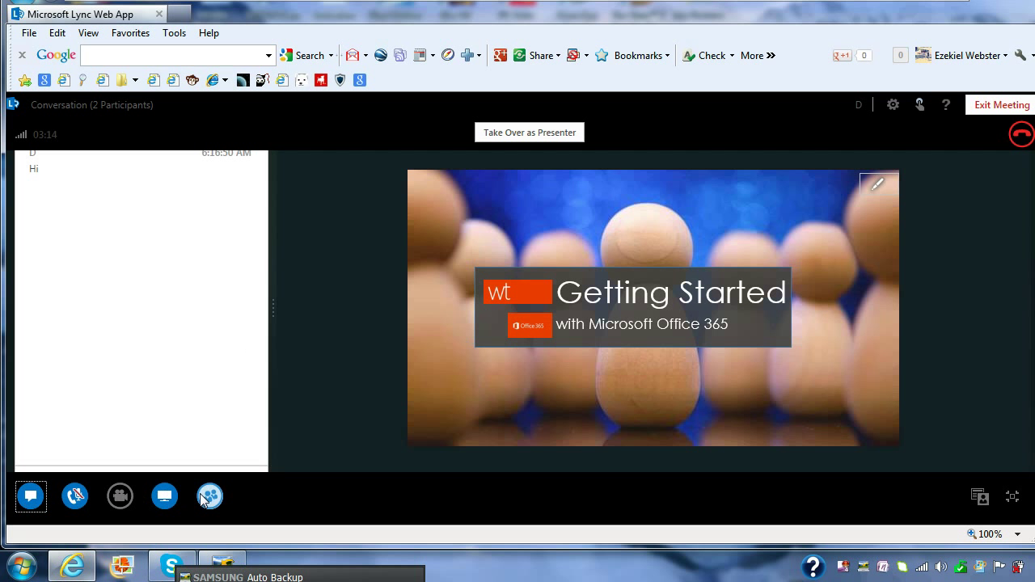
left_click(210, 495)
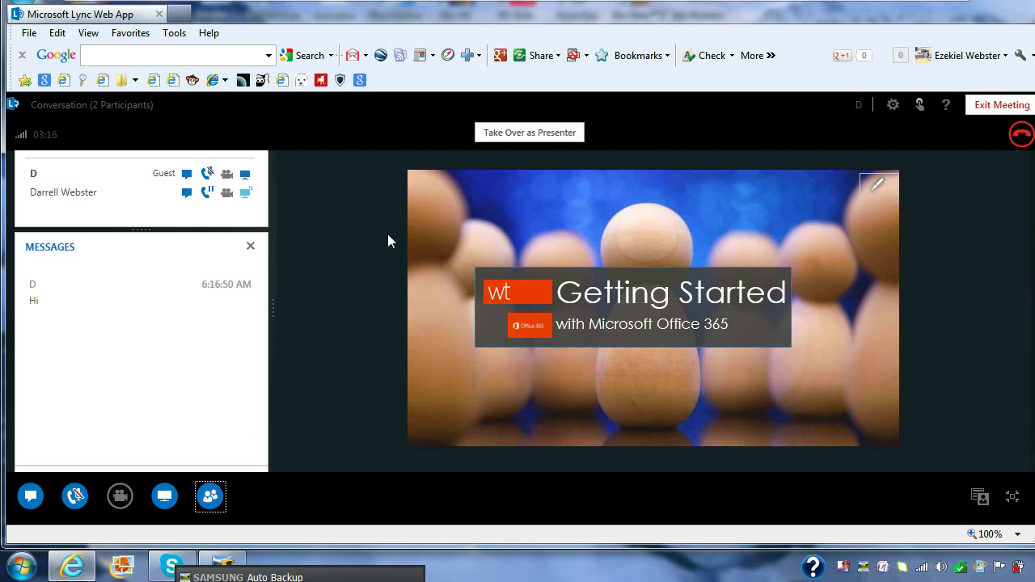
left_click(210, 495)
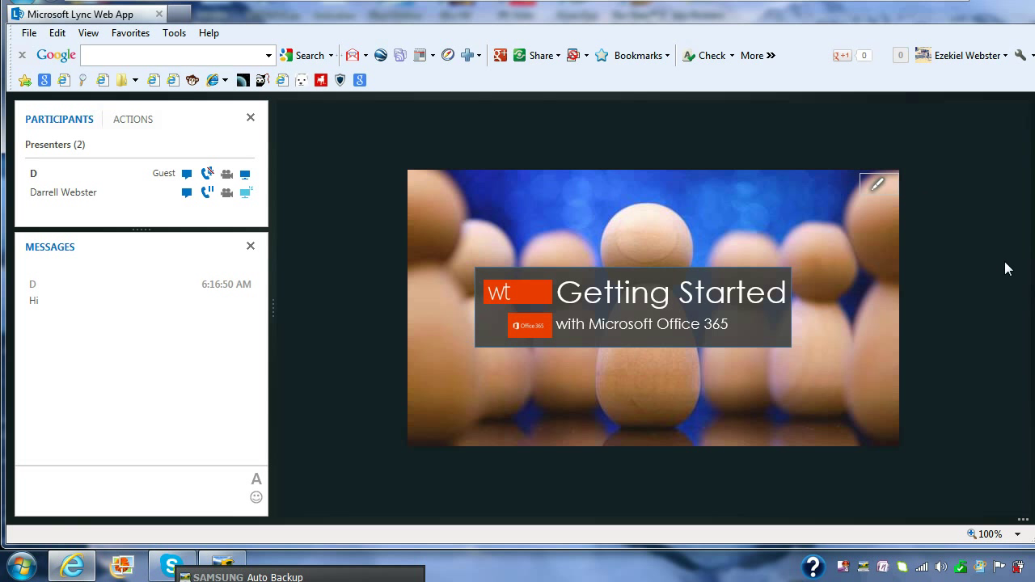
mouse_move(1003, 223)
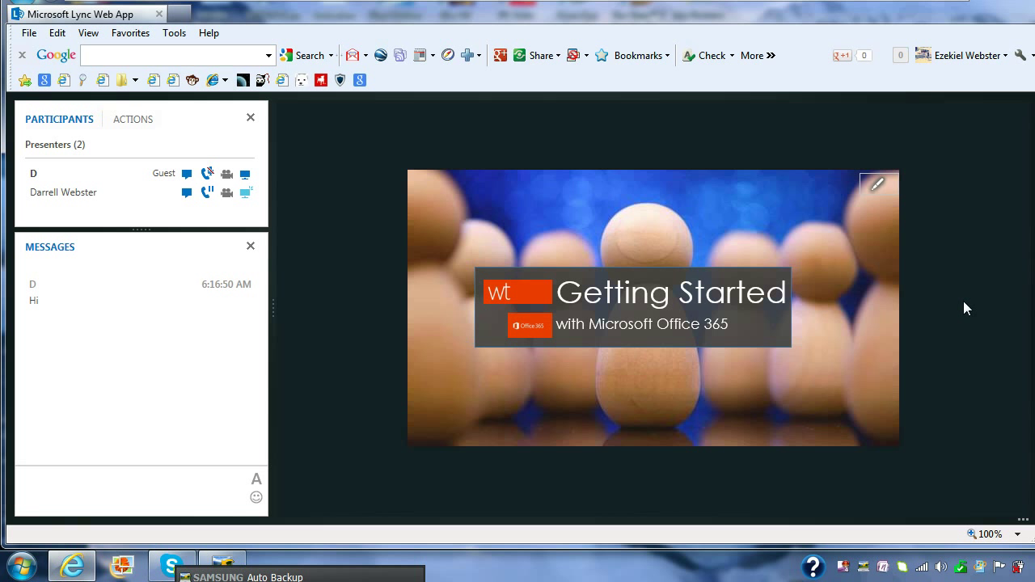
mouse_move(961, 231)
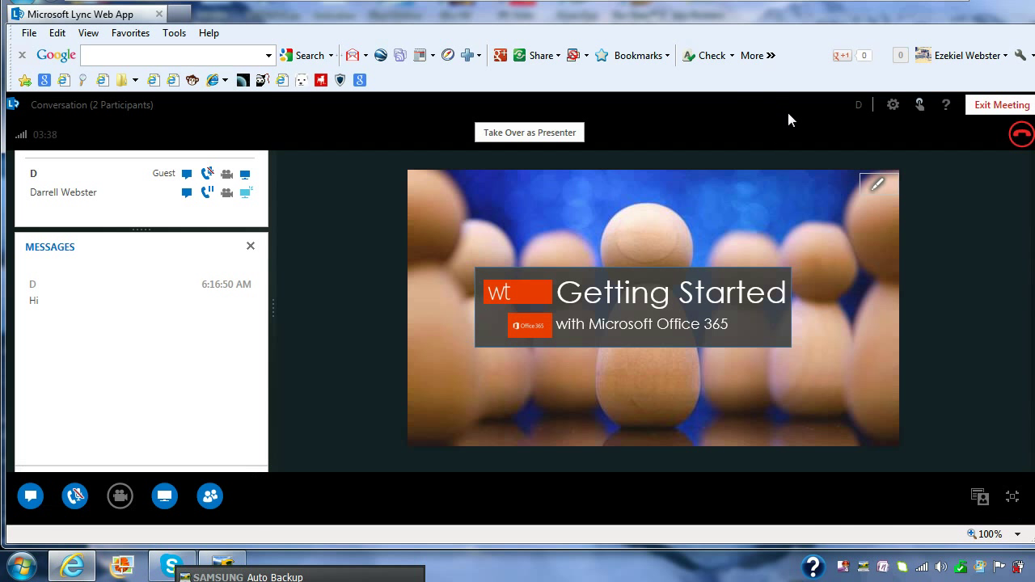
mouse_move(825, 126)
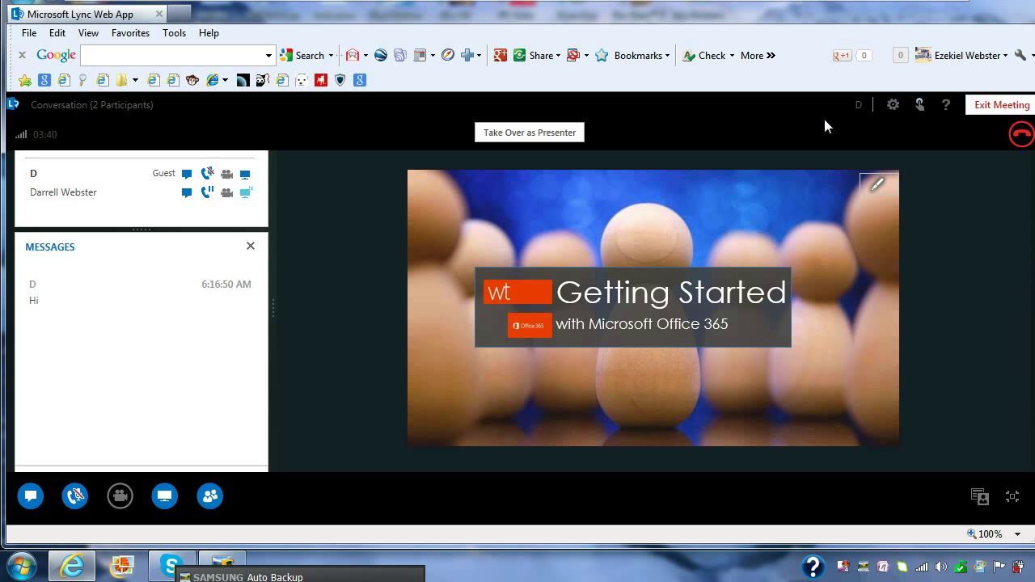
mouse_move(893, 103)
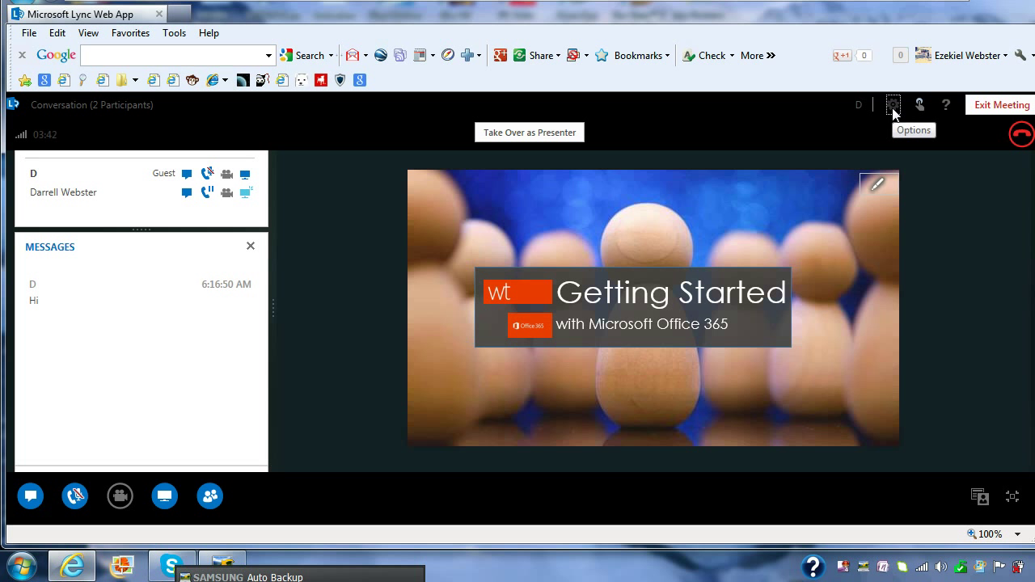
View the Meeting Entry Info with the join link from the More Options menu, then close it.
left_click(893, 104)
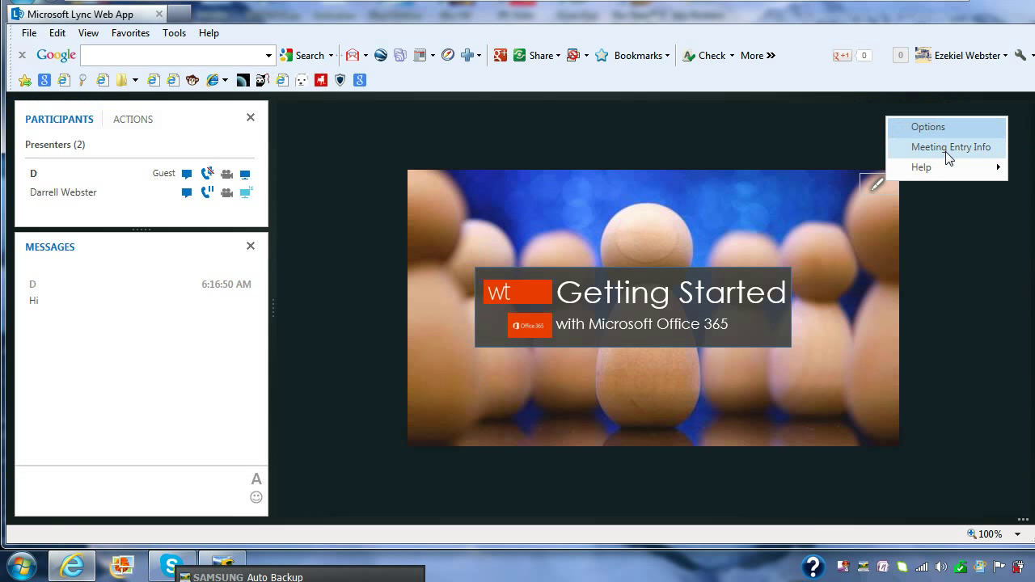
left_click(951, 146)
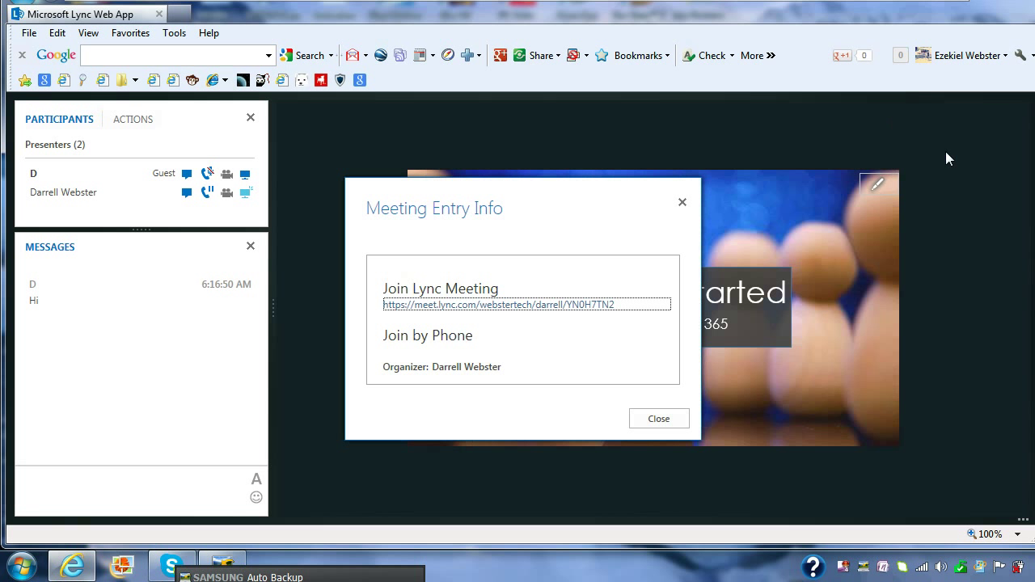
mouse_move(681, 202)
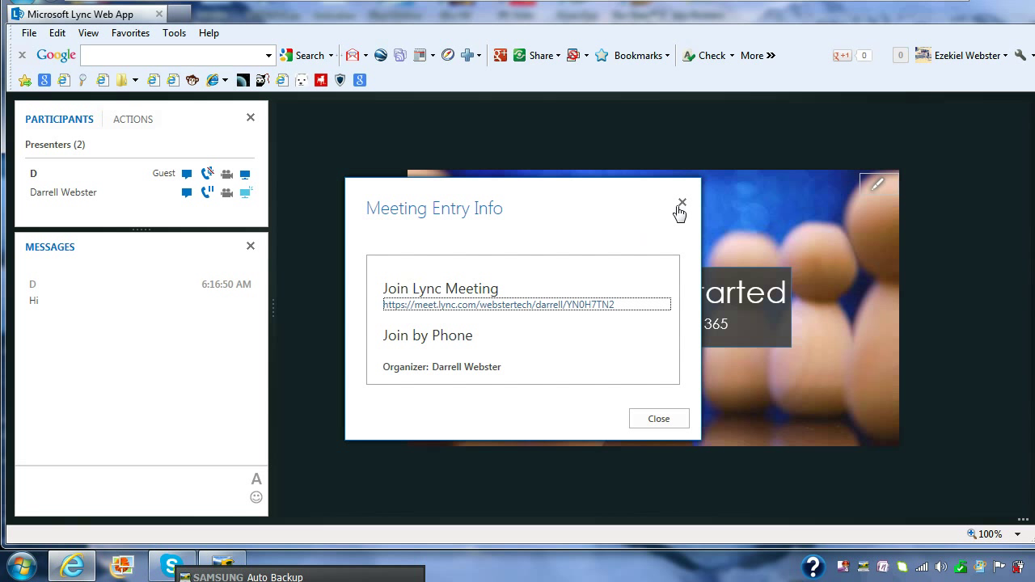
mouse_move(692, 198)
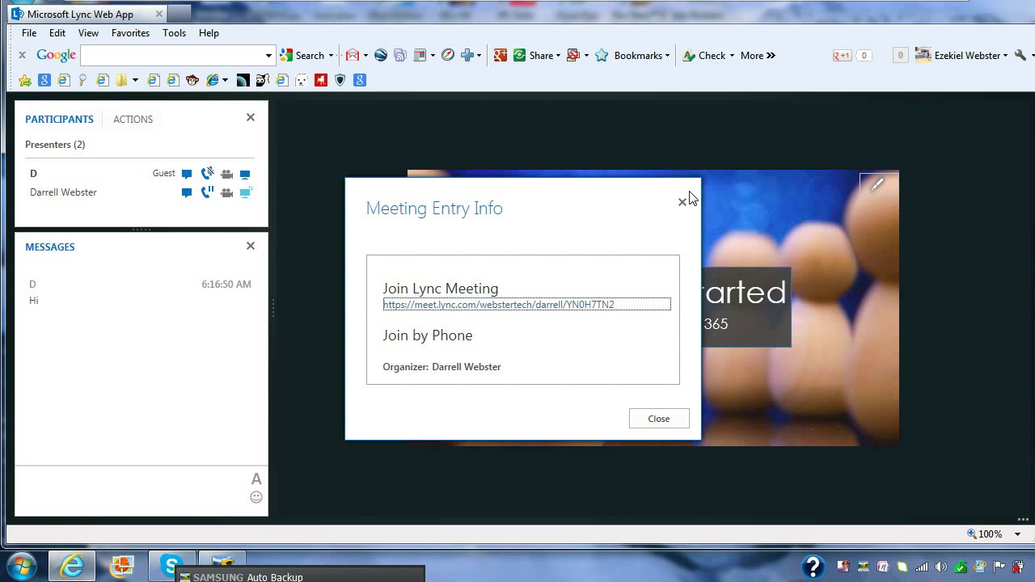
left_click(682, 201)
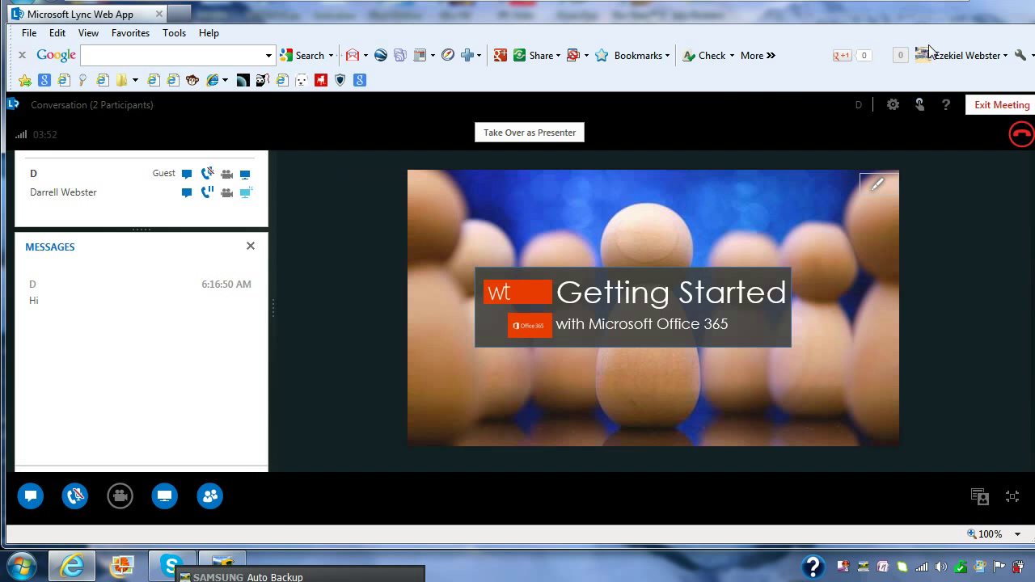
Reopen the More Options menu and show its help options.
left_click(893, 104)
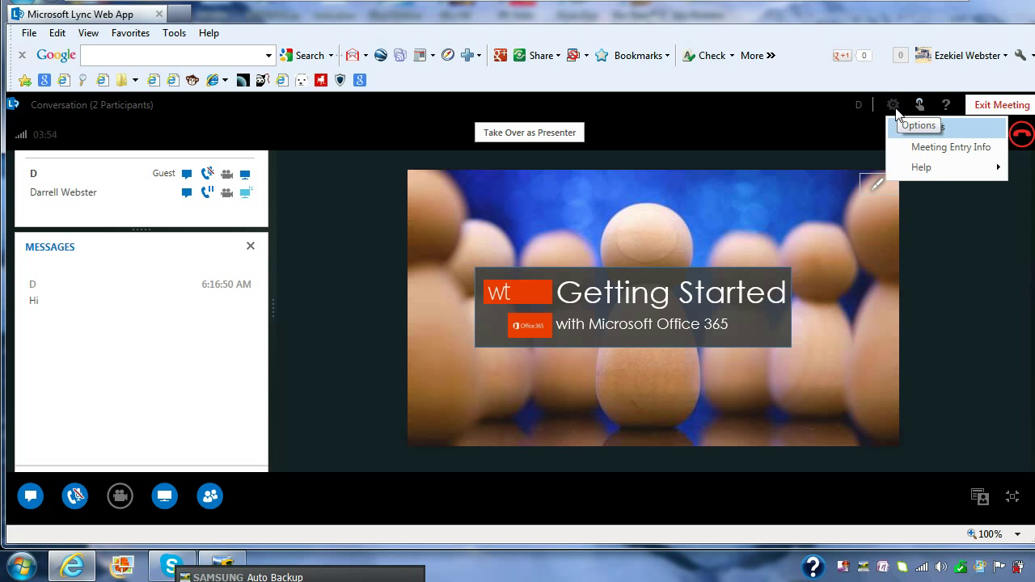
left_click(922, 167)
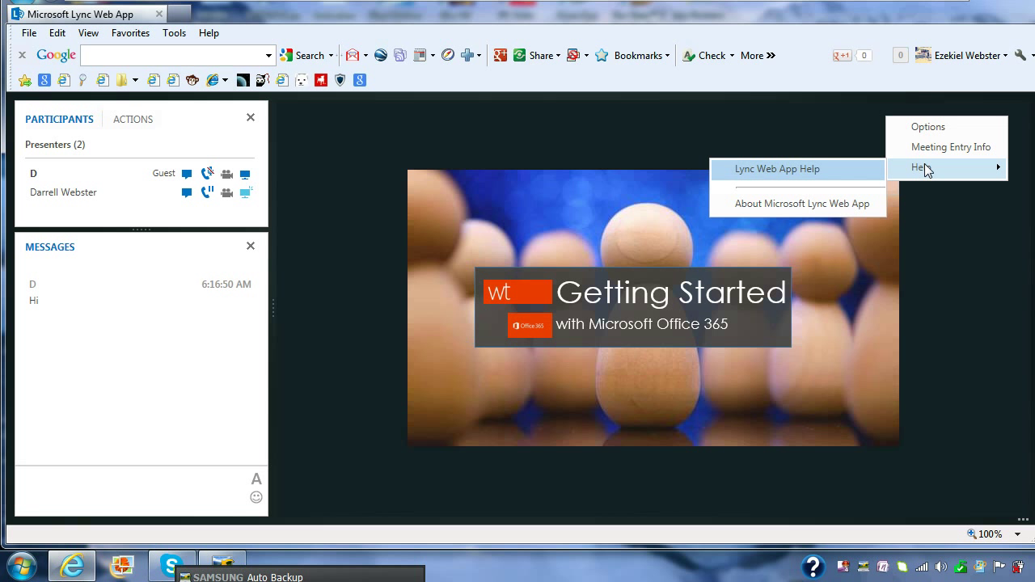
mouse_move(825, 123)
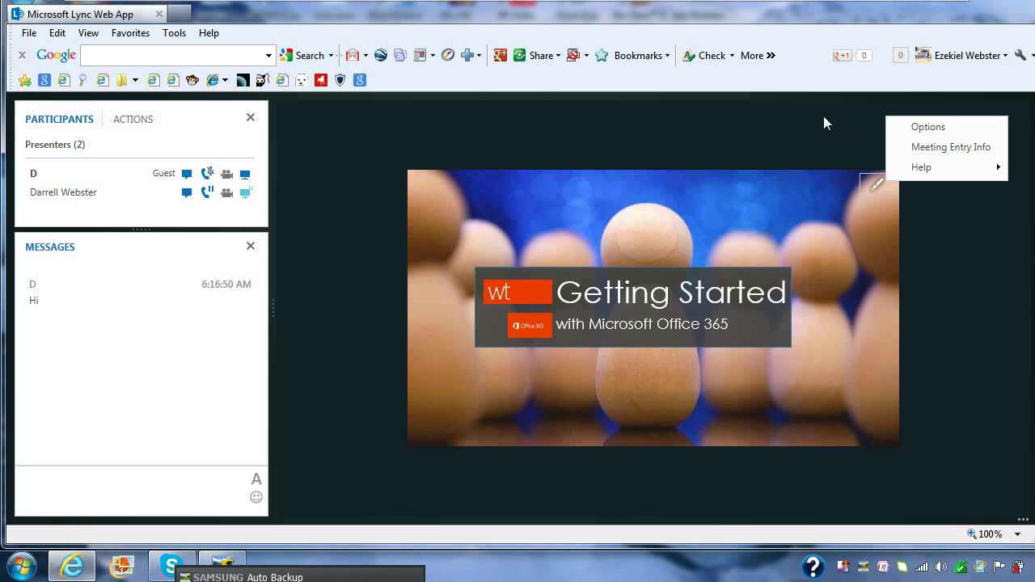
mouse_move(929, 126)
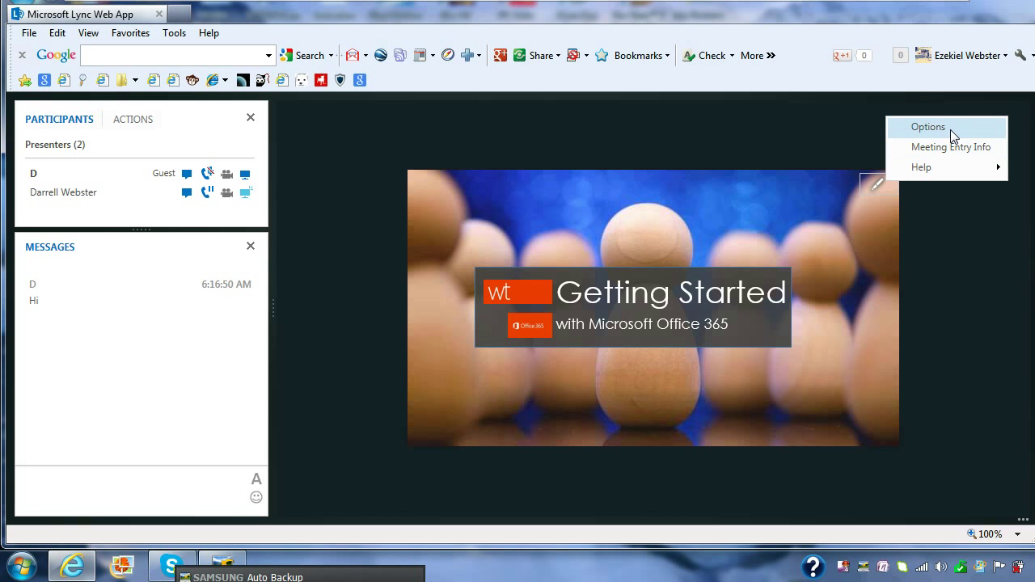
Browse the General, Phones, Audio device and Video device option tabs, keeping the headset, then close Options.
left_click(928, 126)
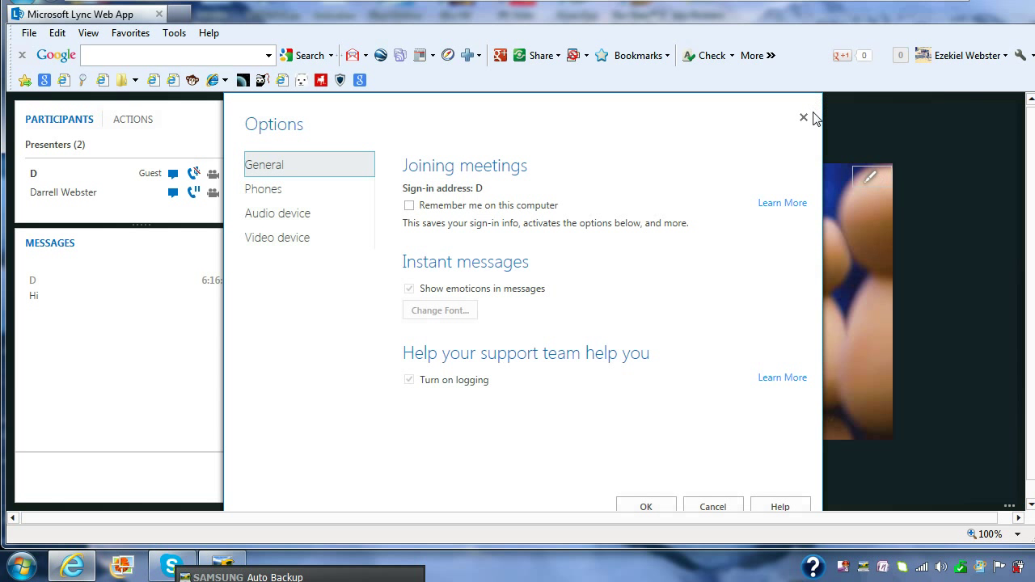
mouse_move(804, 118)
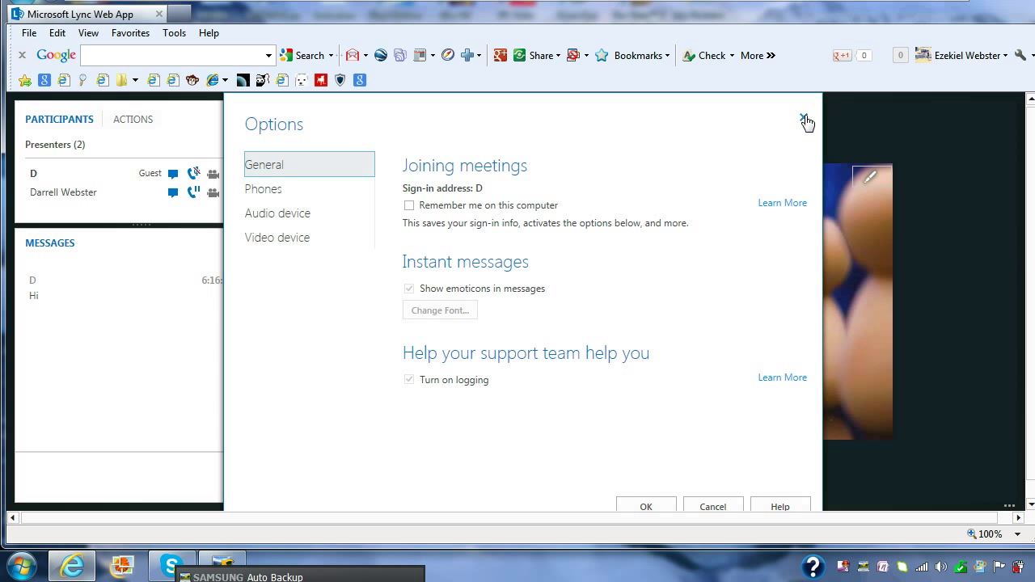
mouse_move(602, 149)
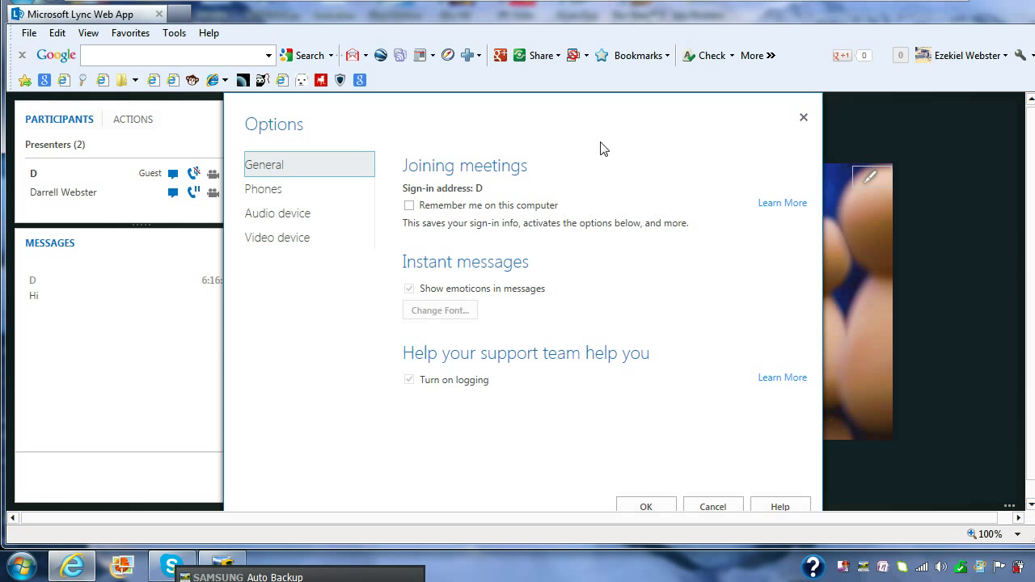
mouse_move(278, 196)
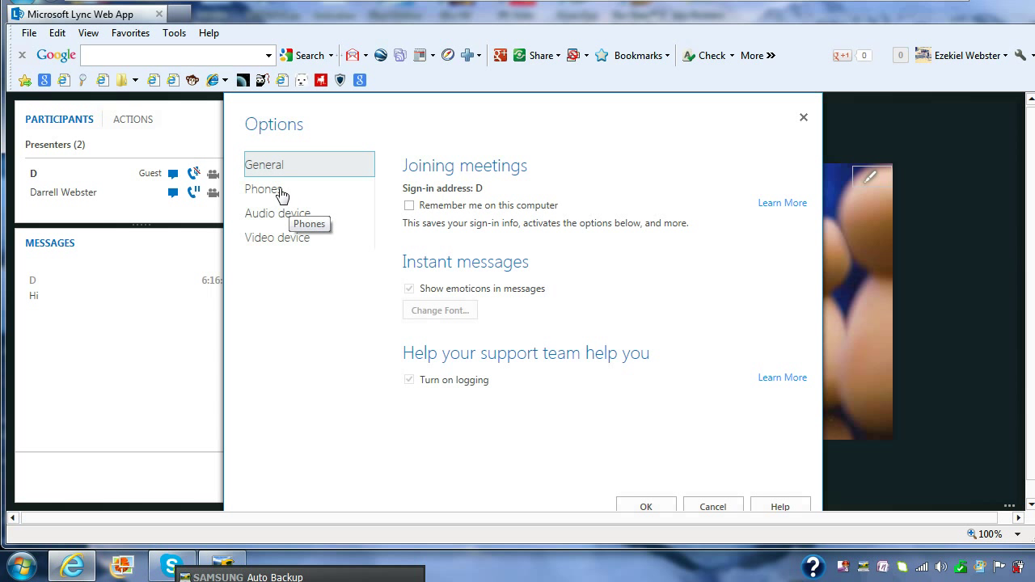
left_click(265, 187)
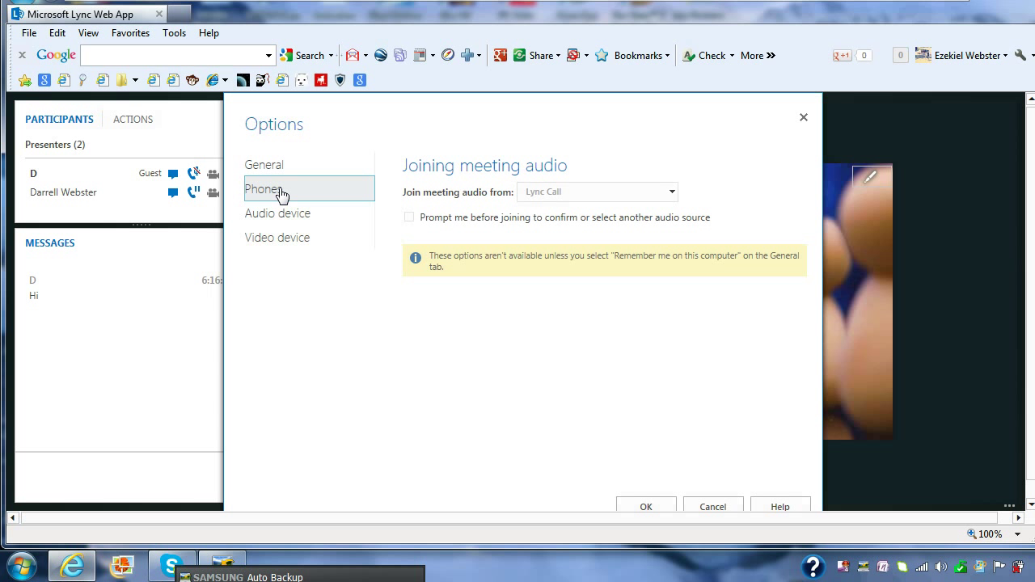
mouse_move(320, 220)
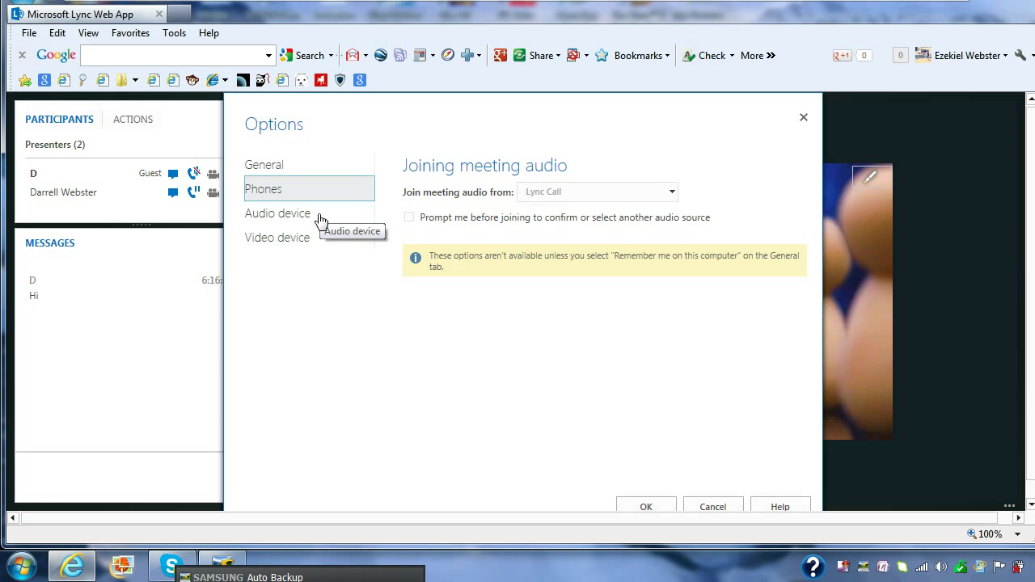
left_click(278, 214)
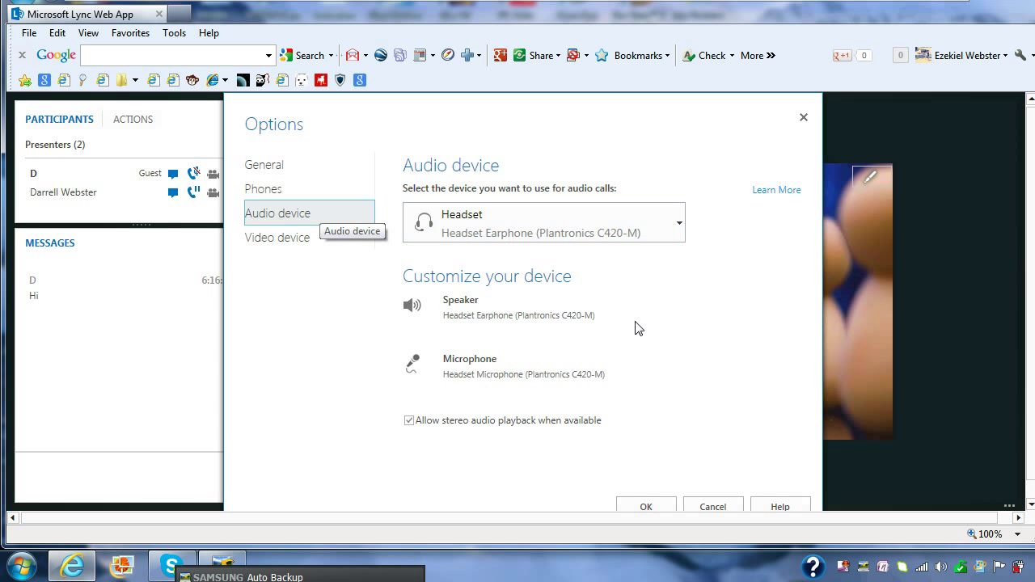
mouse_move(757, 327)
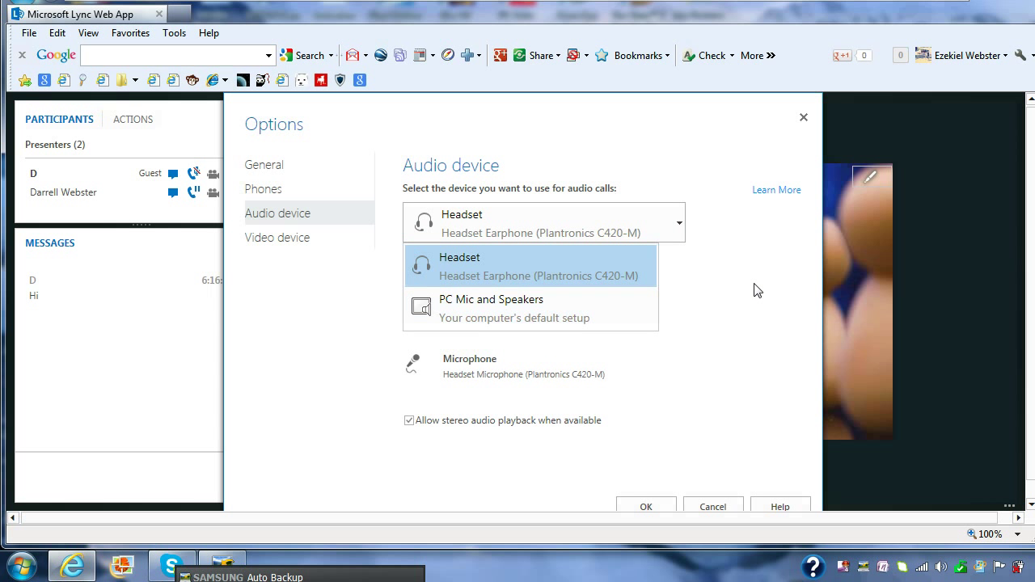
left_click(539, 267)
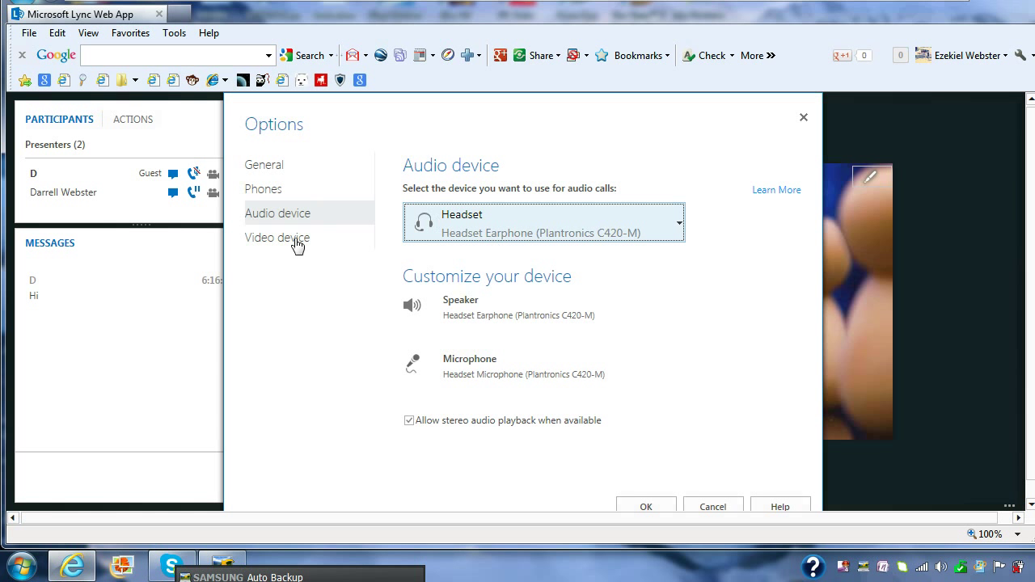
left_click(277, 236)
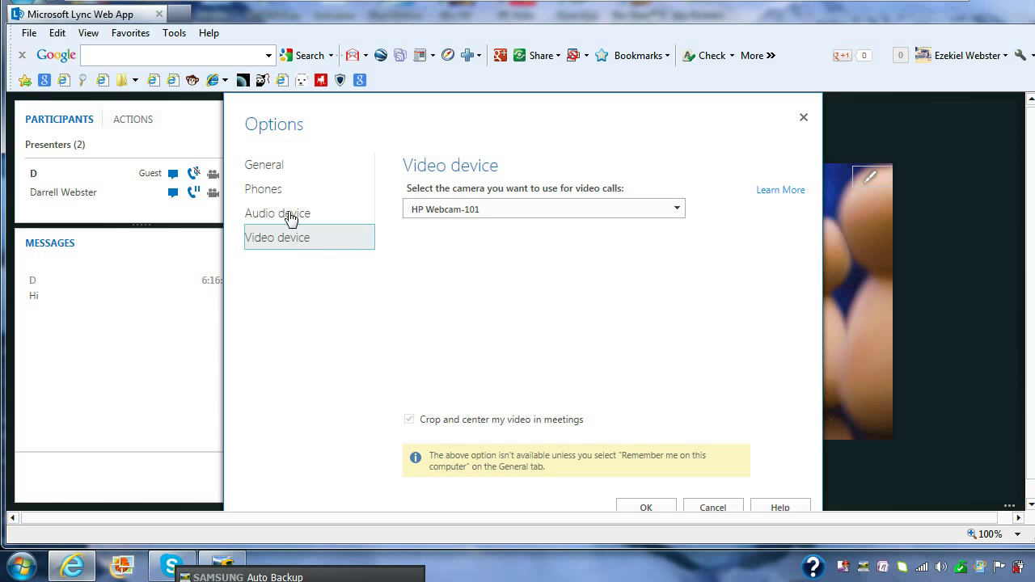
left_click(278, 213)
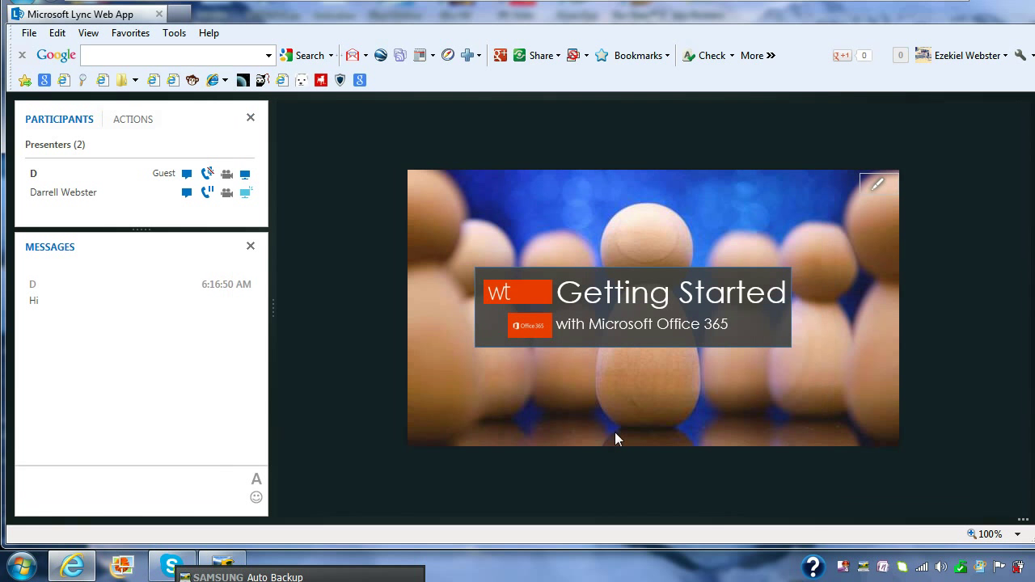
mouse_move(388, 513)
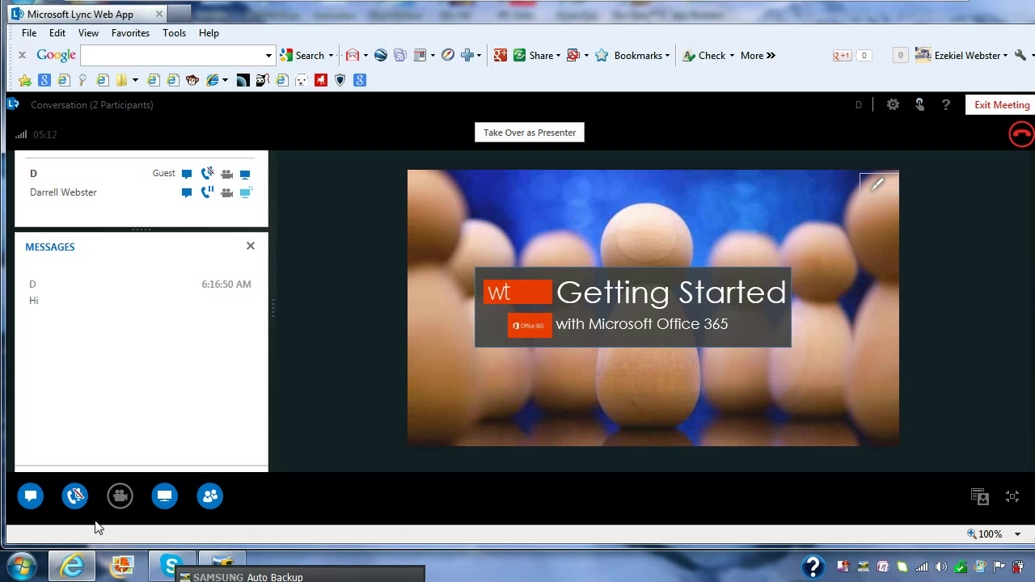
mouse_move(236, 531)
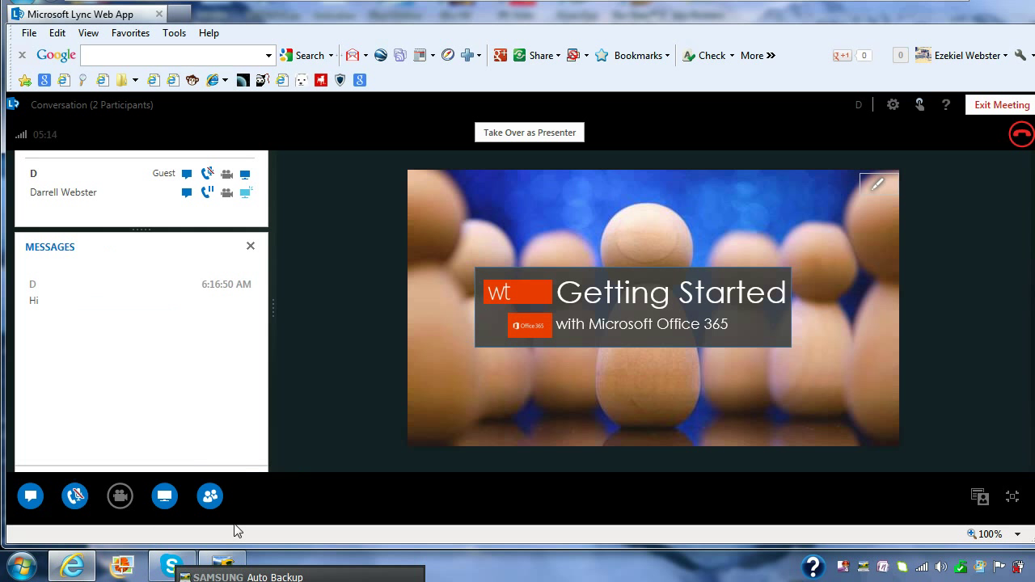
left_click(210, 495)
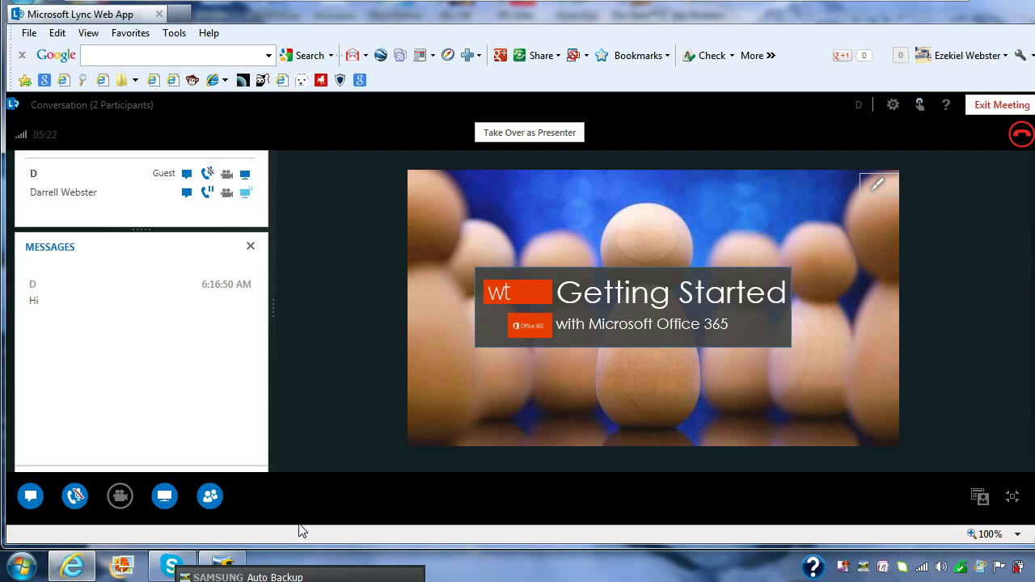
mouse_move(306, 519)
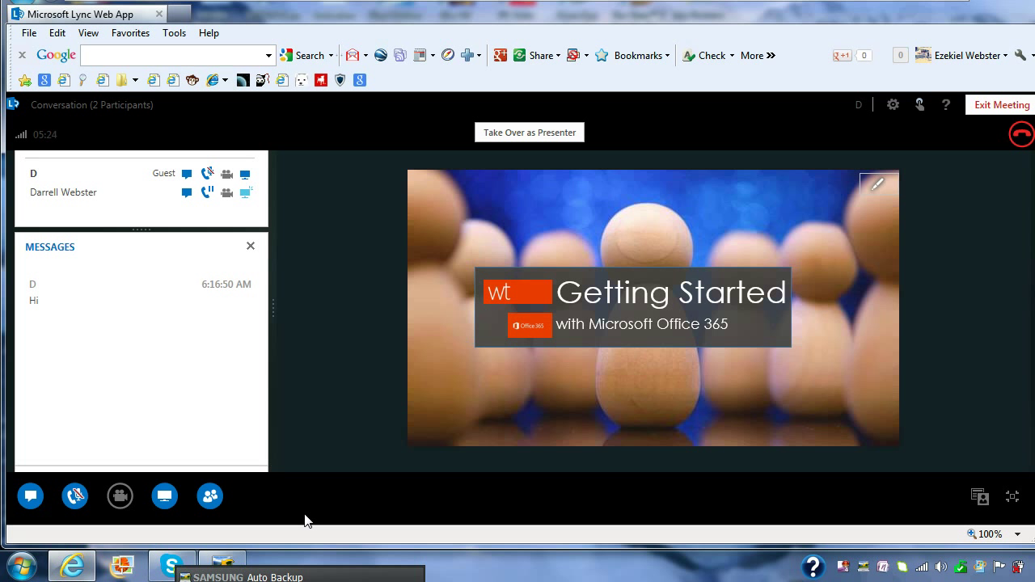
mouse_move(301, 521)
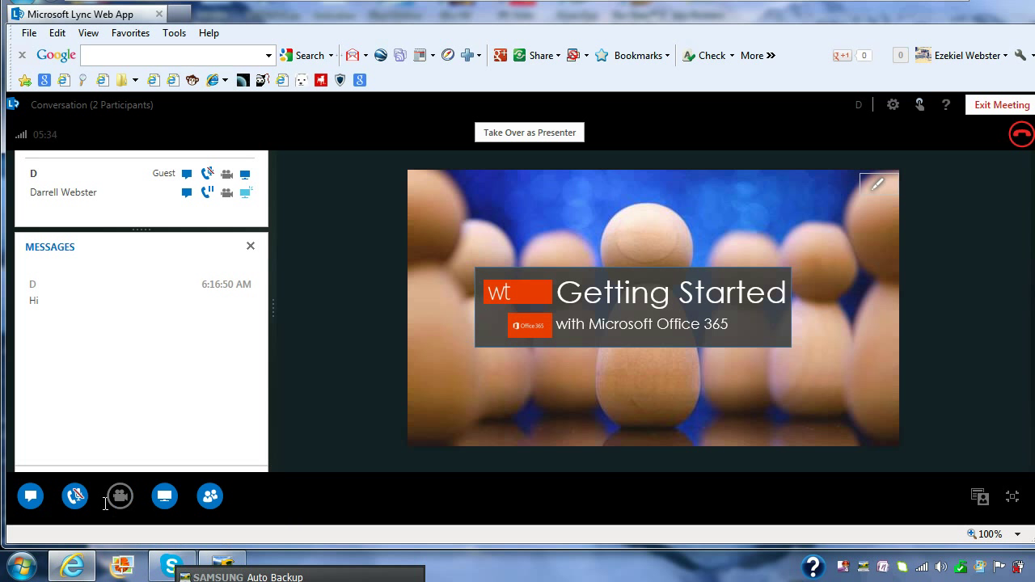
left_click(74, 495)
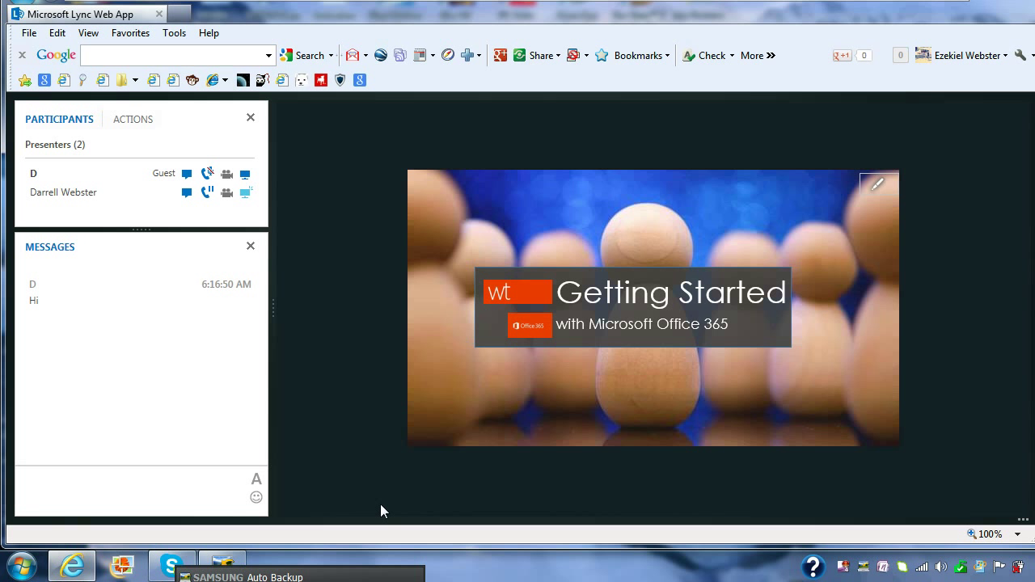
mouse_move(357, 466)
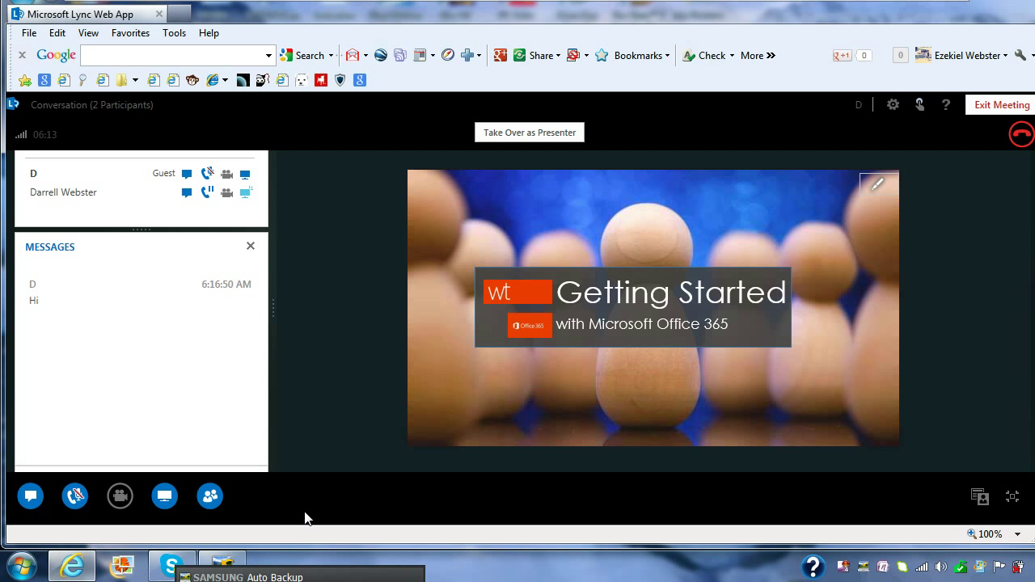
left_click(165, 495)
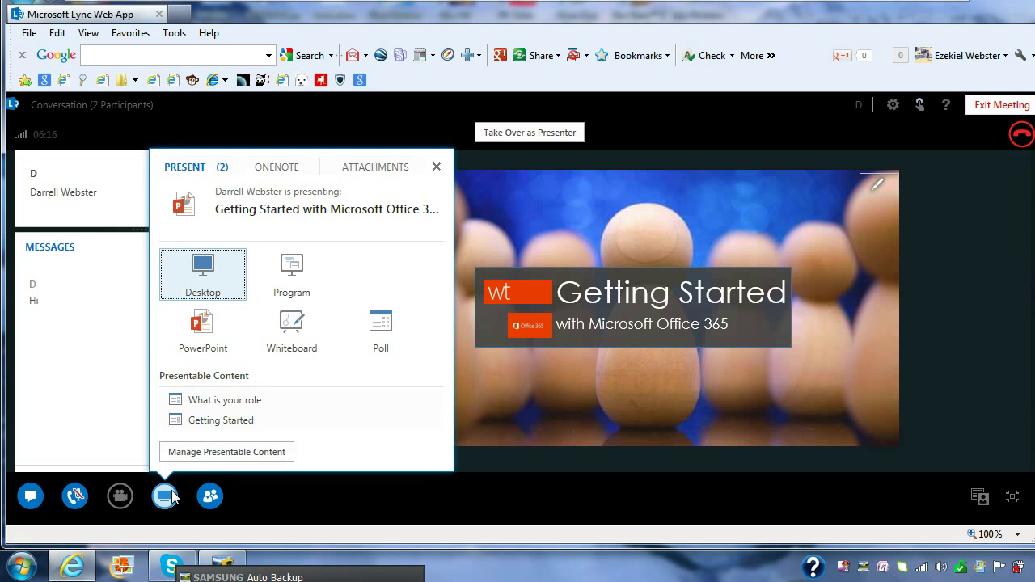
mouse_move(188, 437)
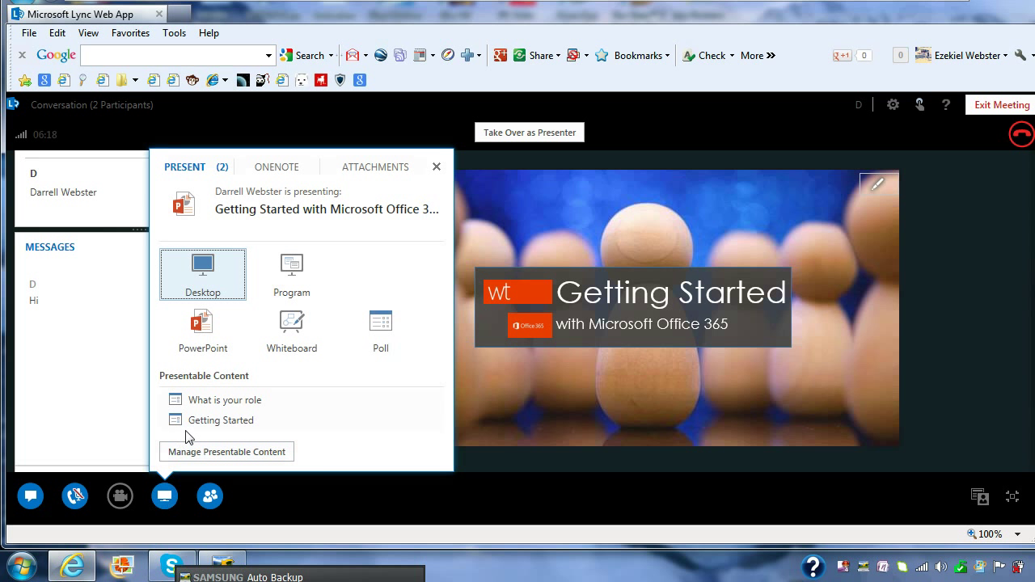
mouse_move(227, 399)
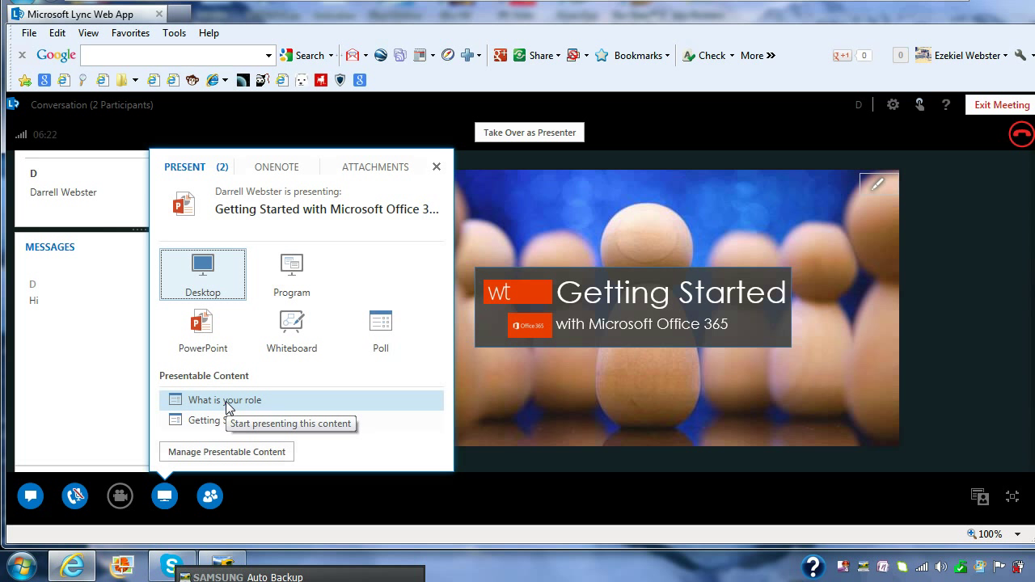
mouse_move(227, 408)
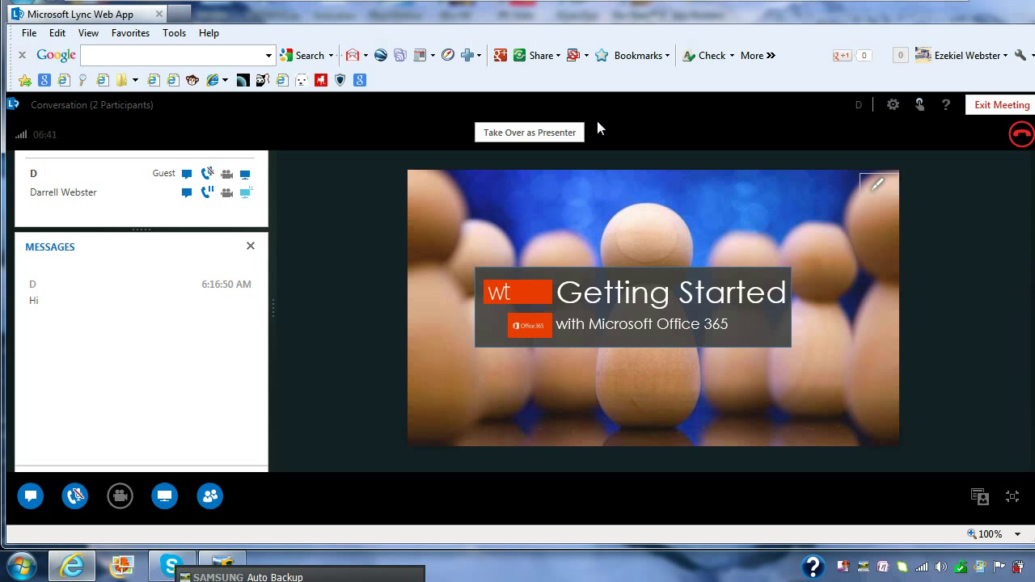
mouse_move(767, 105)
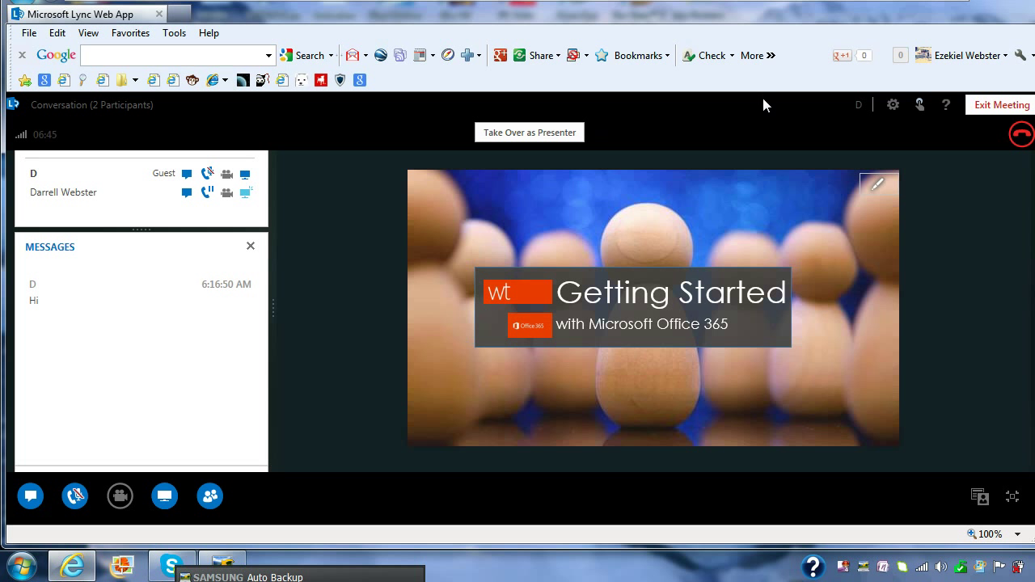
mouse_move(799, 127)
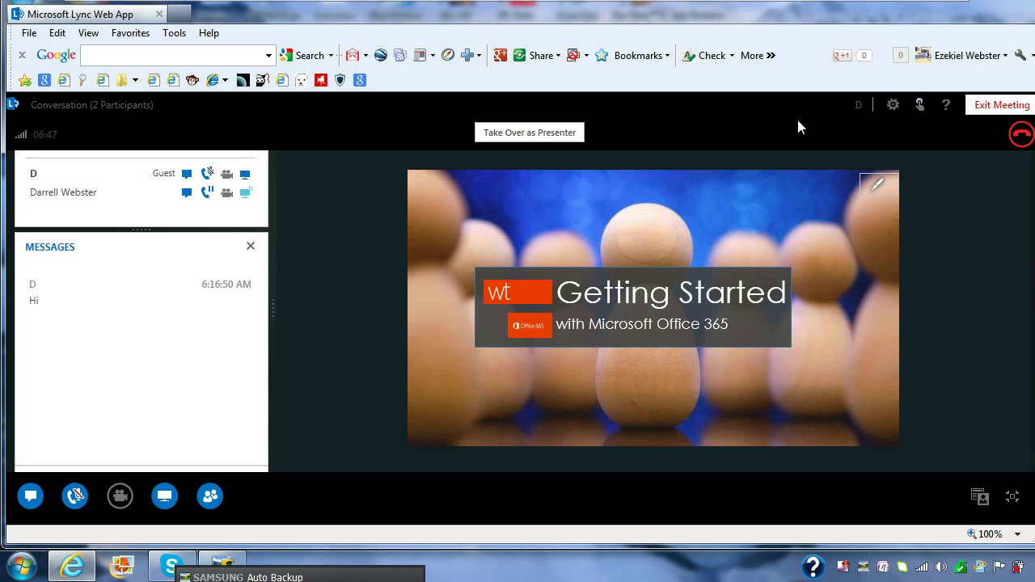